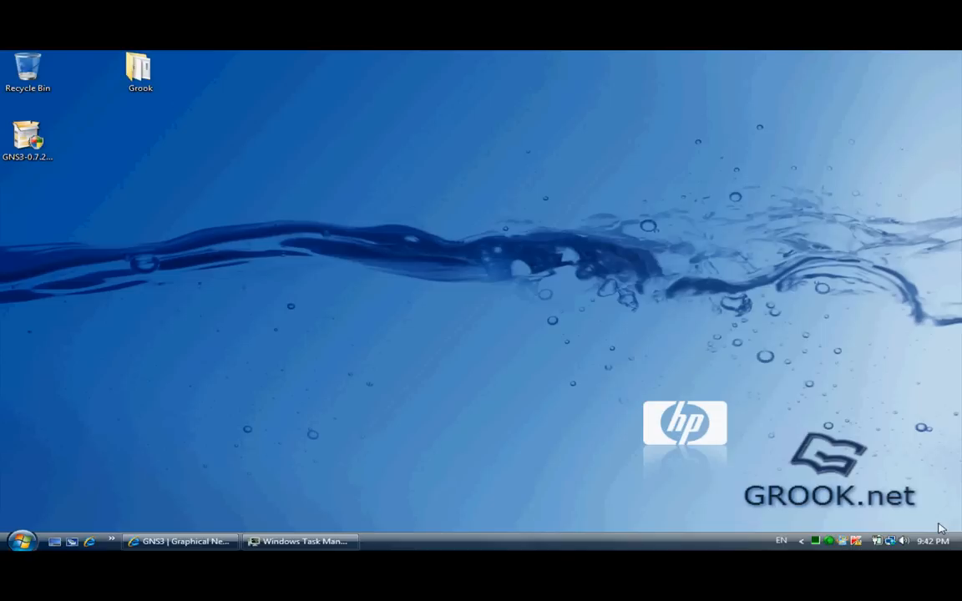
mouse_move(840, 422)
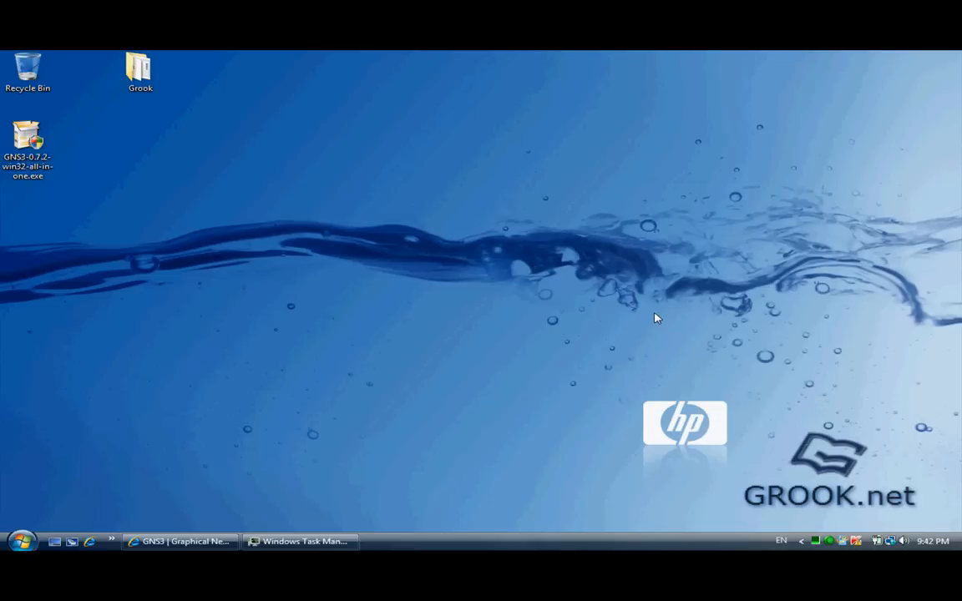
mouse_move(621, 268)
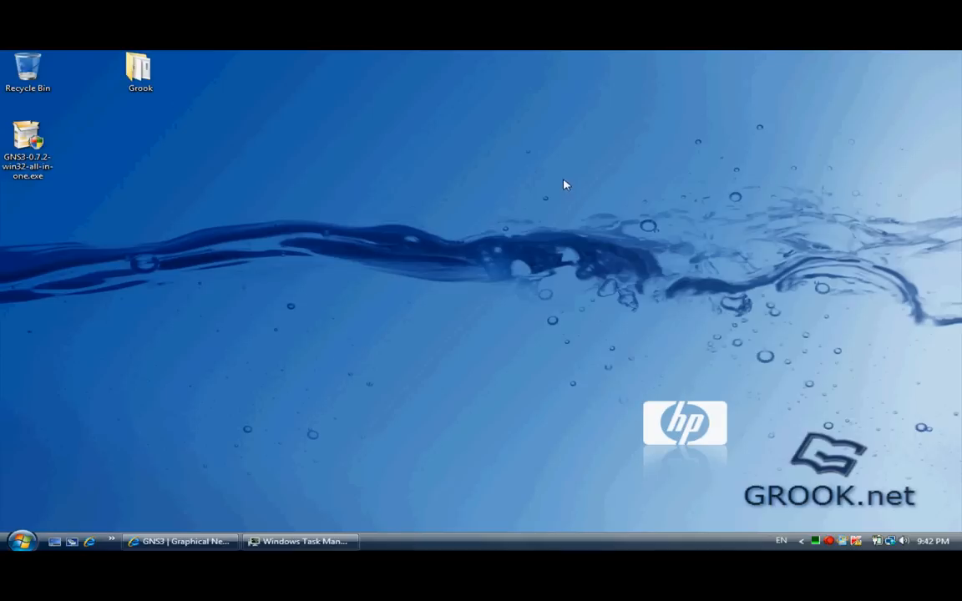
Step: Bring up the gns3.net home page in Internet Explorer from the Windows desktop
drag(566, 184, 585, 274)
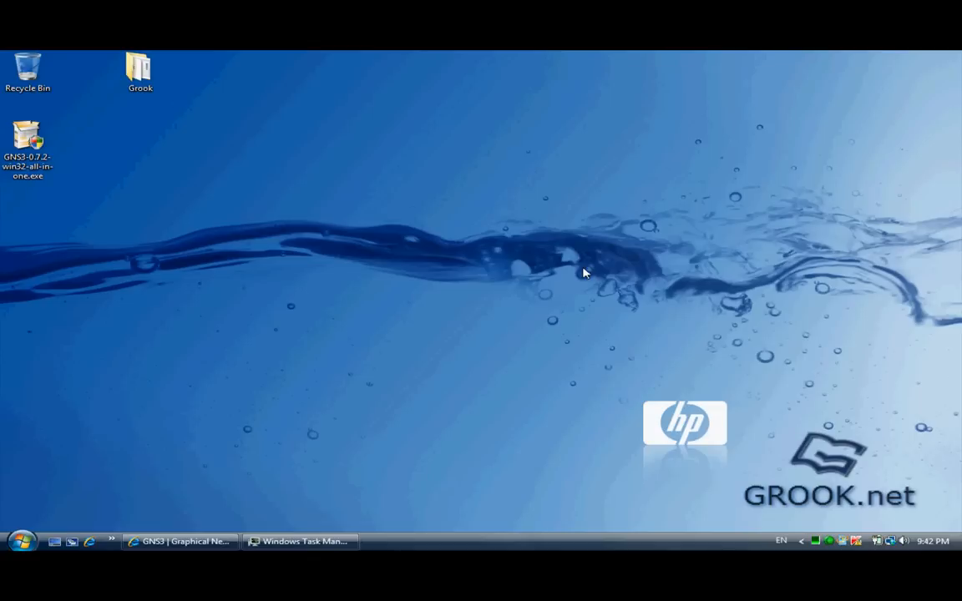
mouse_move(584, 267)
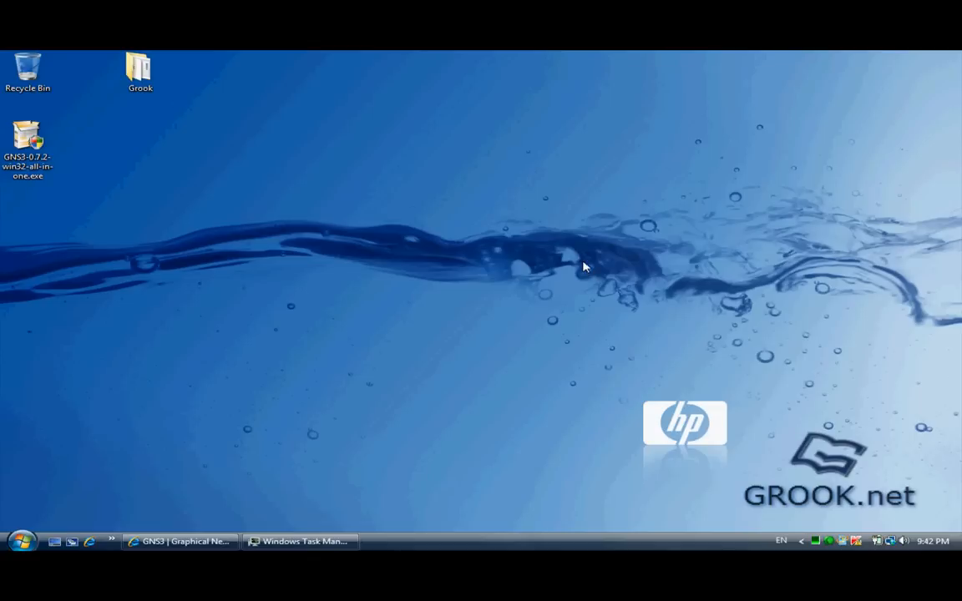
mouse_move(501, 245)
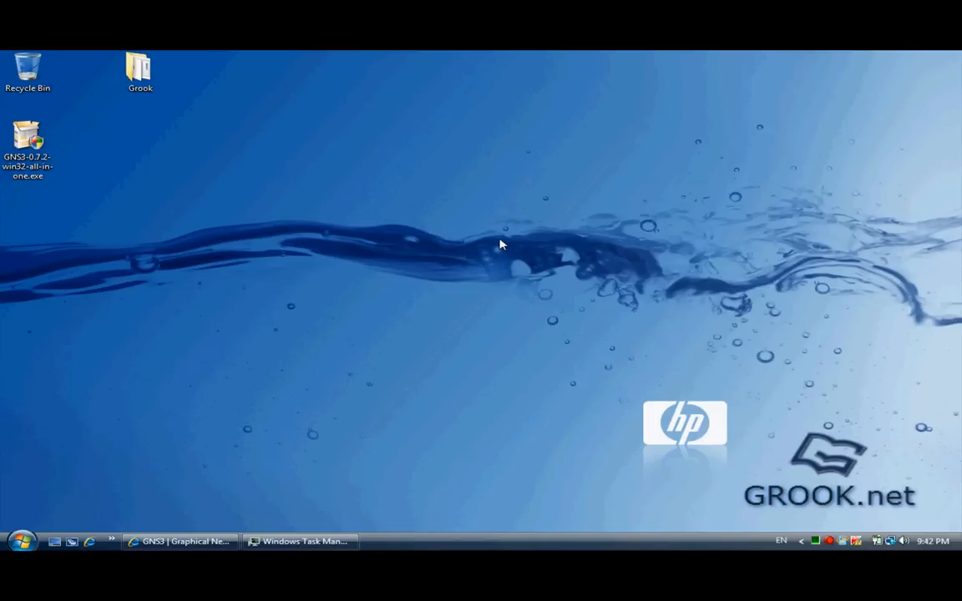
mouse_move(540, 332)
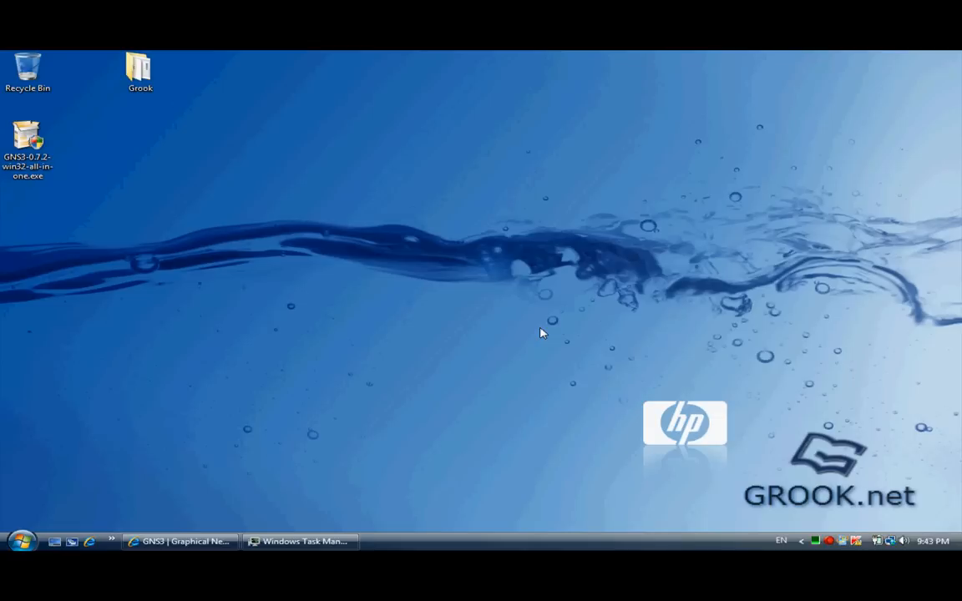
mouse_move(516, 328)
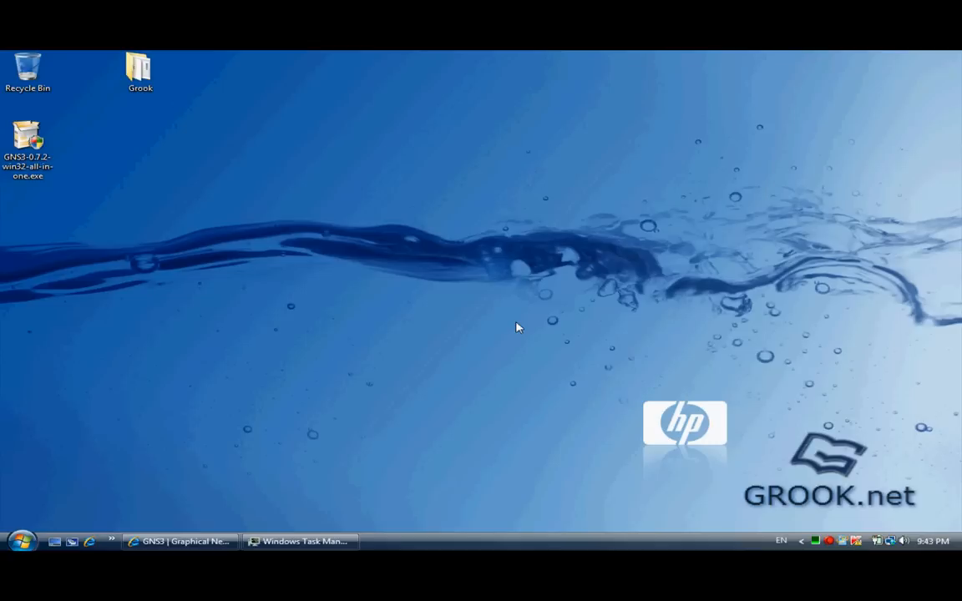
mouse_move(476, 320)
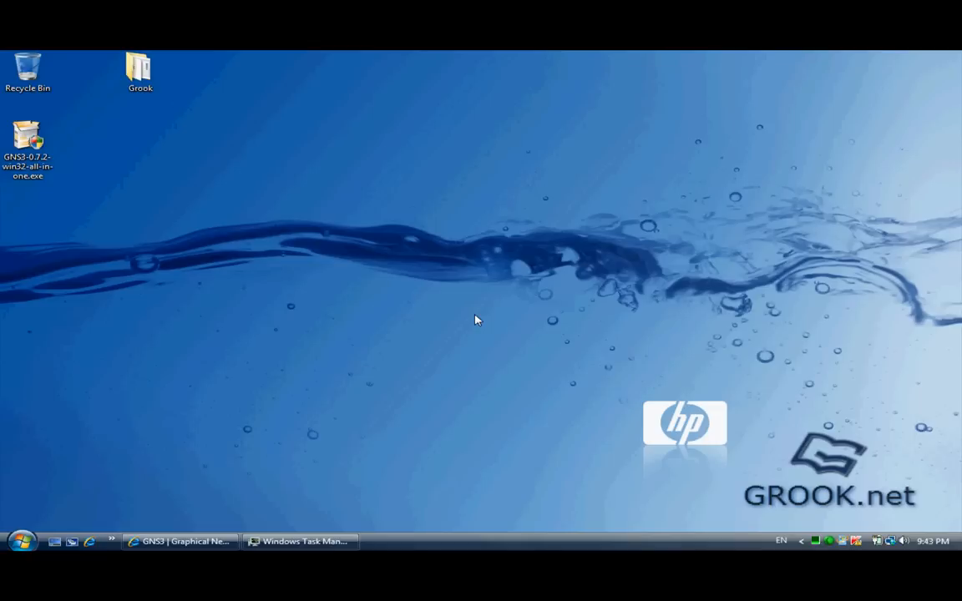
mouse_move(447, 317)
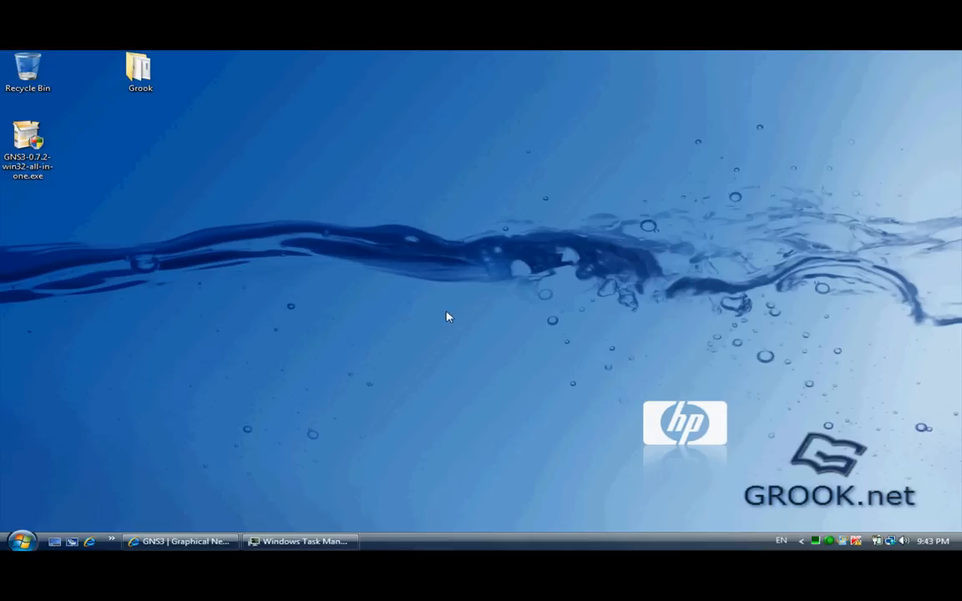
mouse_move(441, 312)
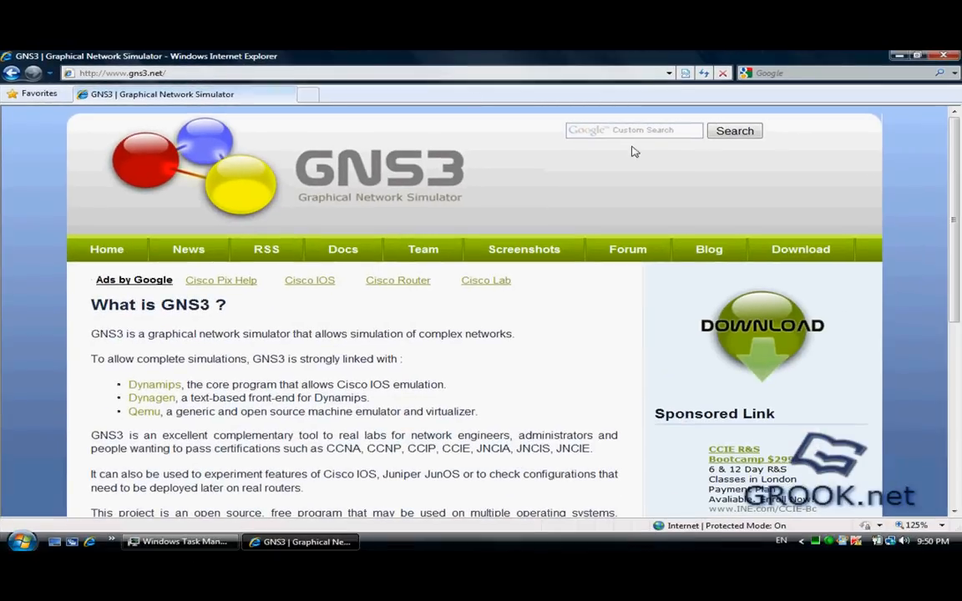
Step: Download the 'GNS3 v0.7.2 all-in-one' Windows installer from the gns3.net Download page
click(800, 249)
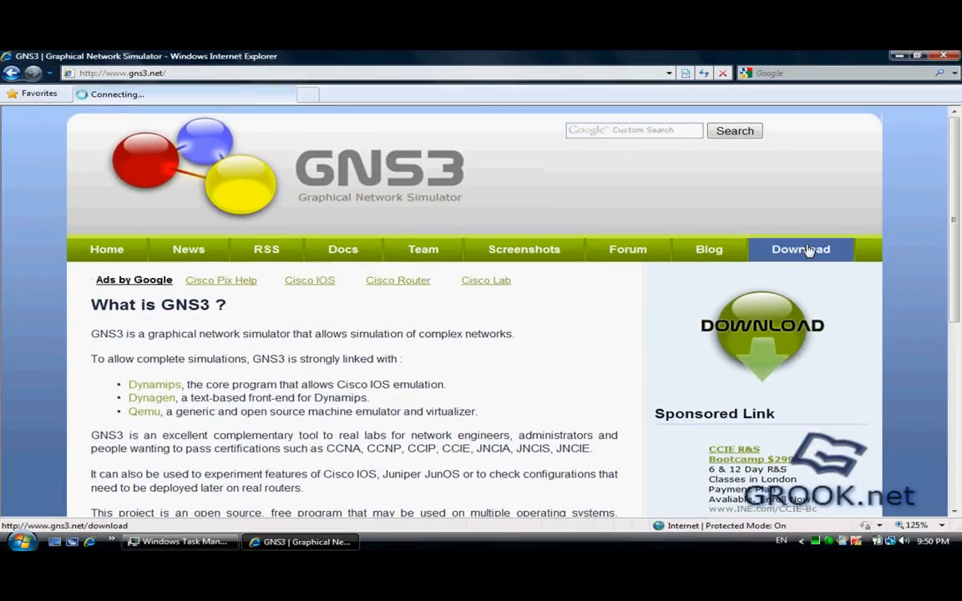
click(800, 249)
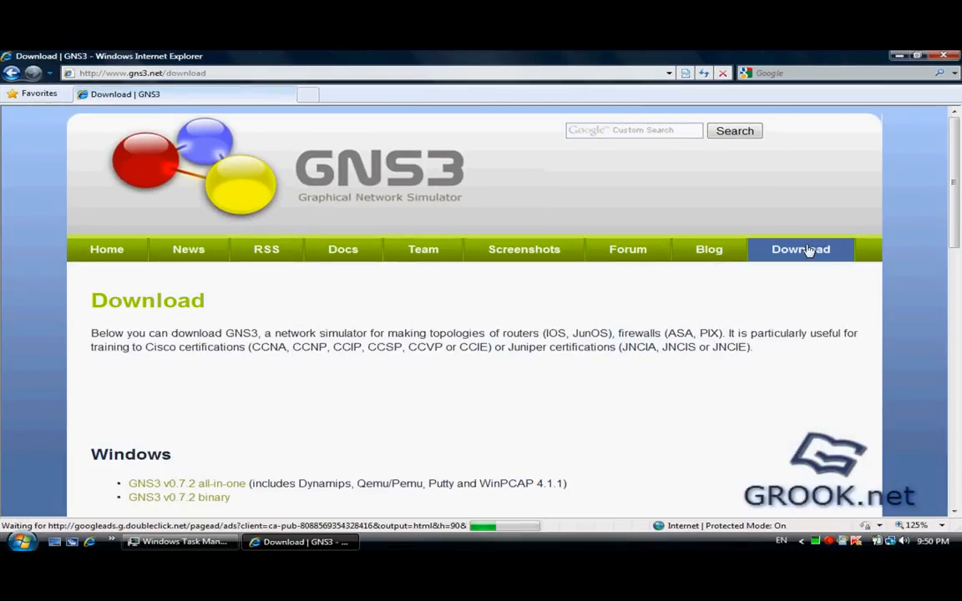
scroll(down, 3)
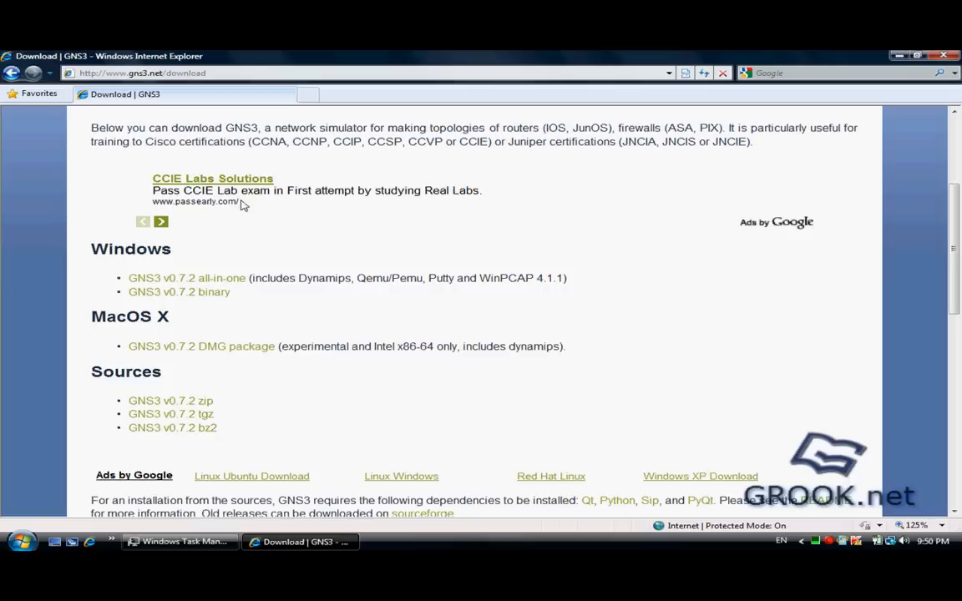
mouse_move(215, 263)
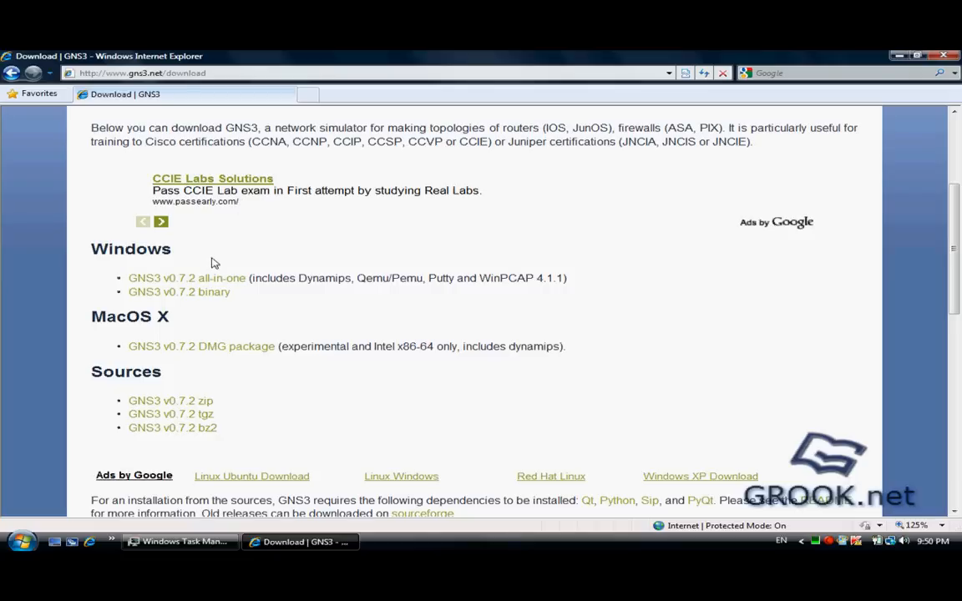
click(186, 278)
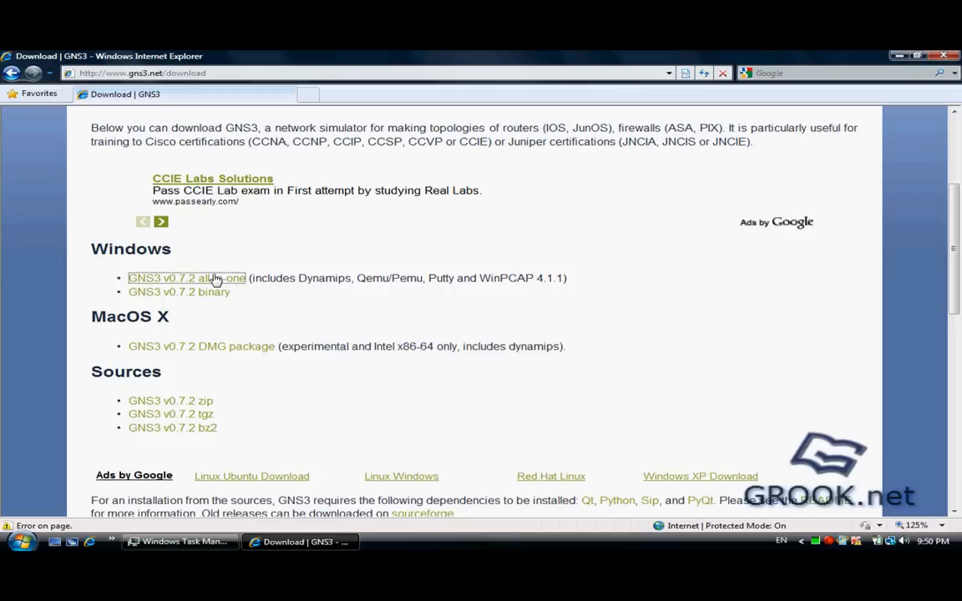
click(186, 278)
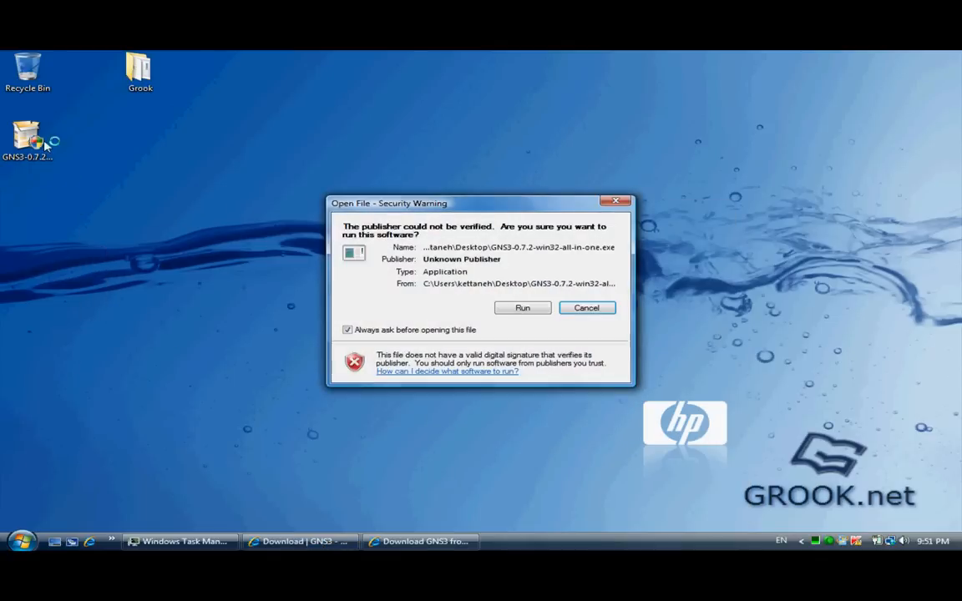
Step: Install GNS3 0.7.2 with all components in the default folder, skipping the WinPcap reinstall
click(522, 308)
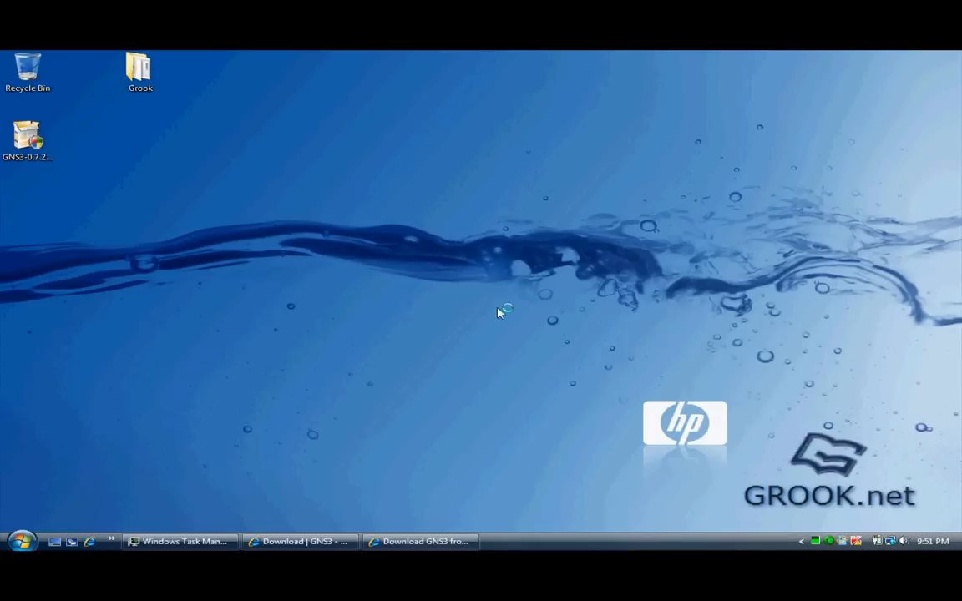
double_click(28, 138)
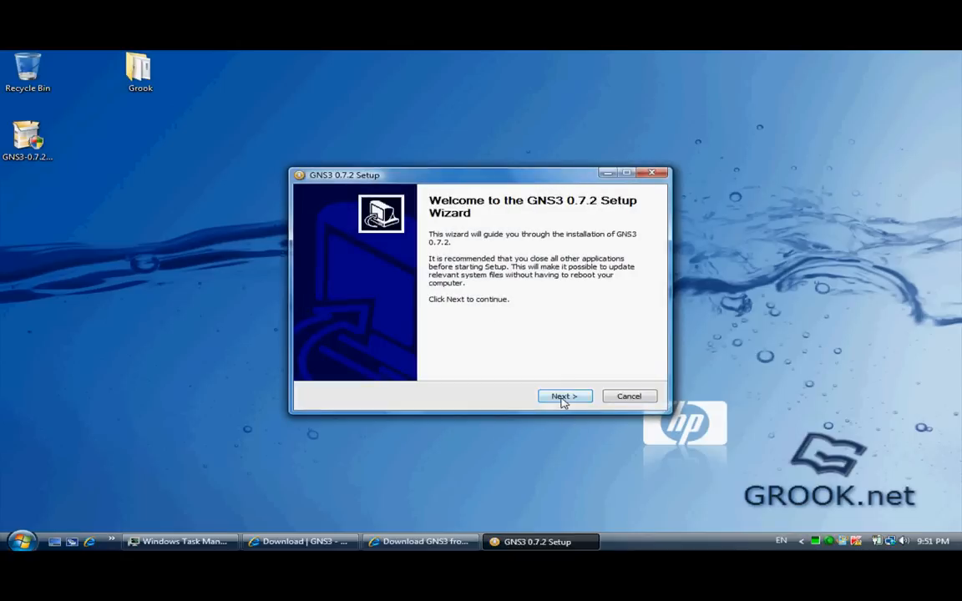
click(564, 396)
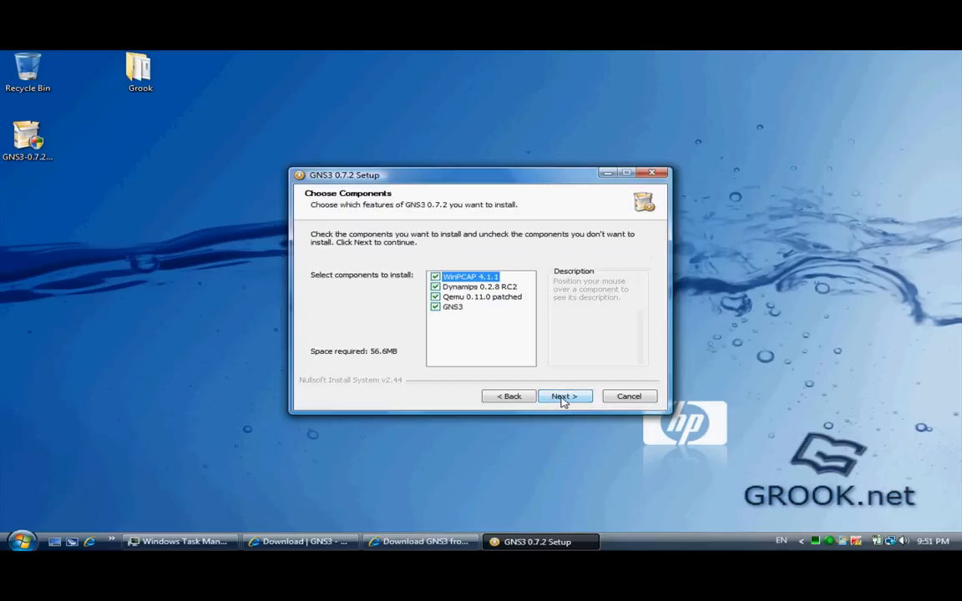
mouse_move(468, 286)
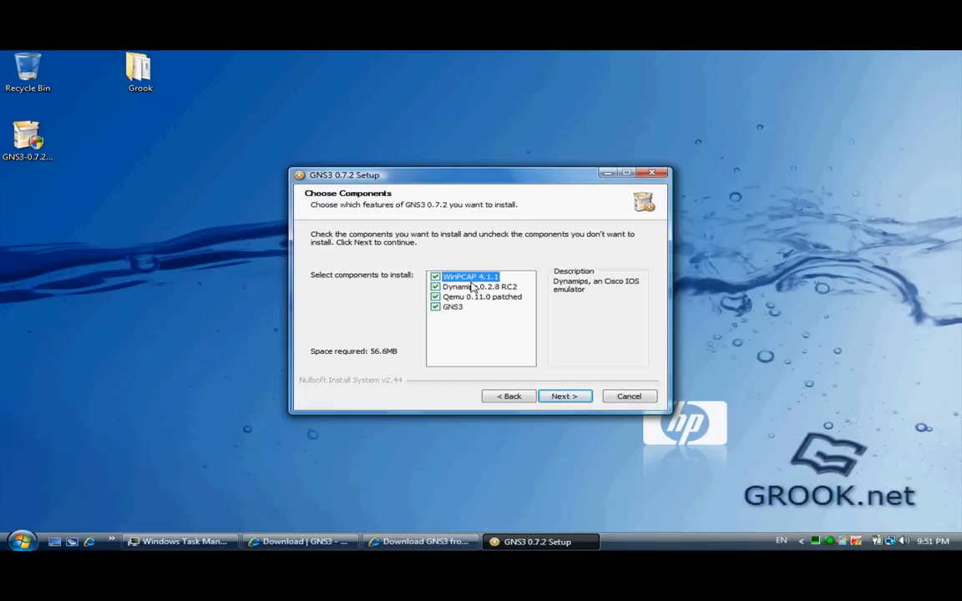
click(565, 395)
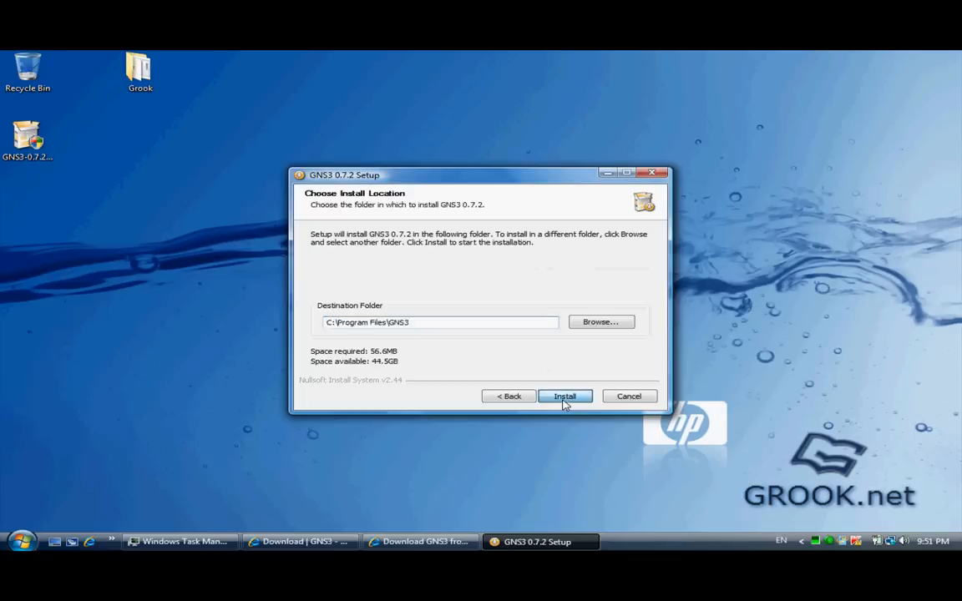
click(564, 396)
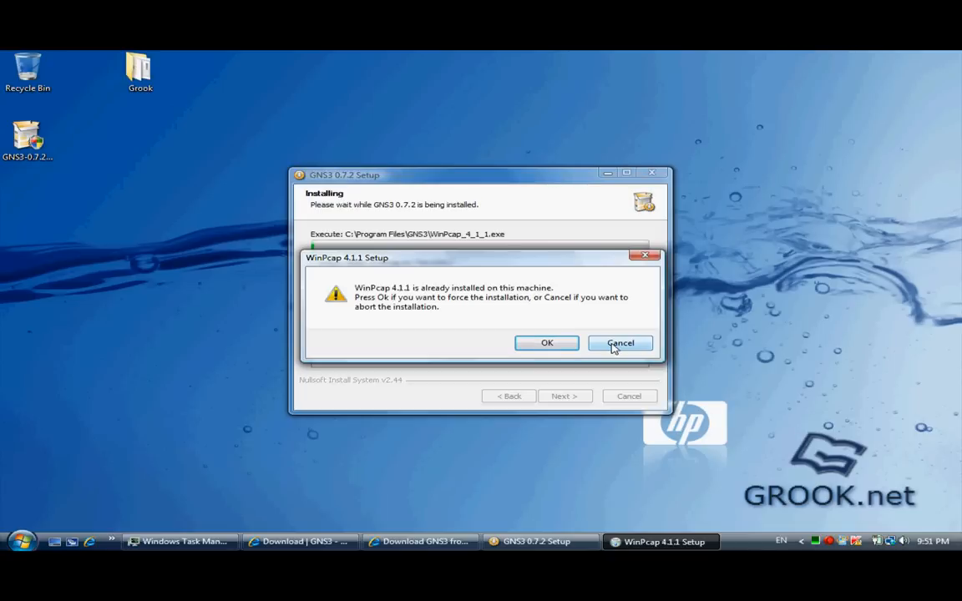
click(620, 342)
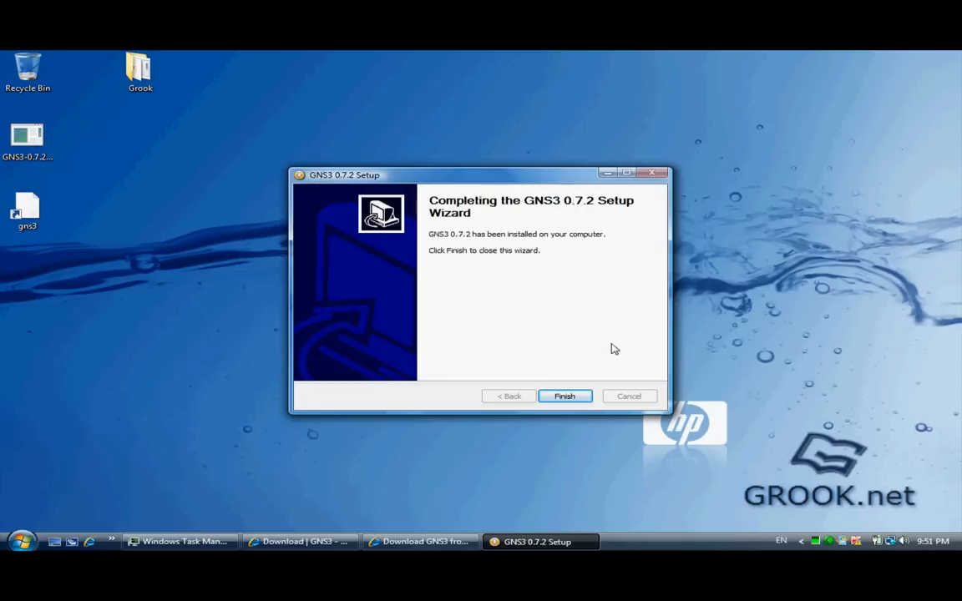
click(565, 396)
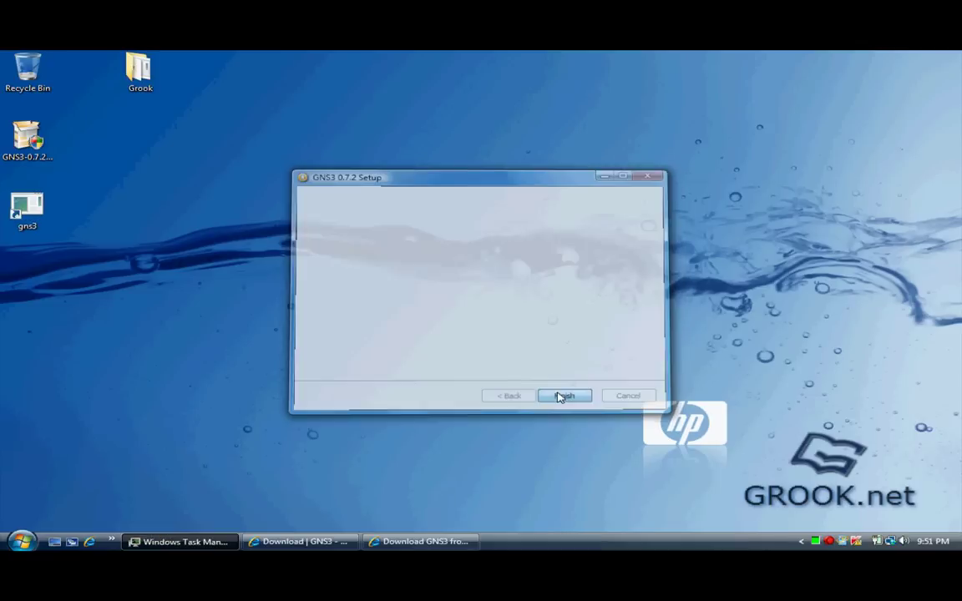
click(564, 395)
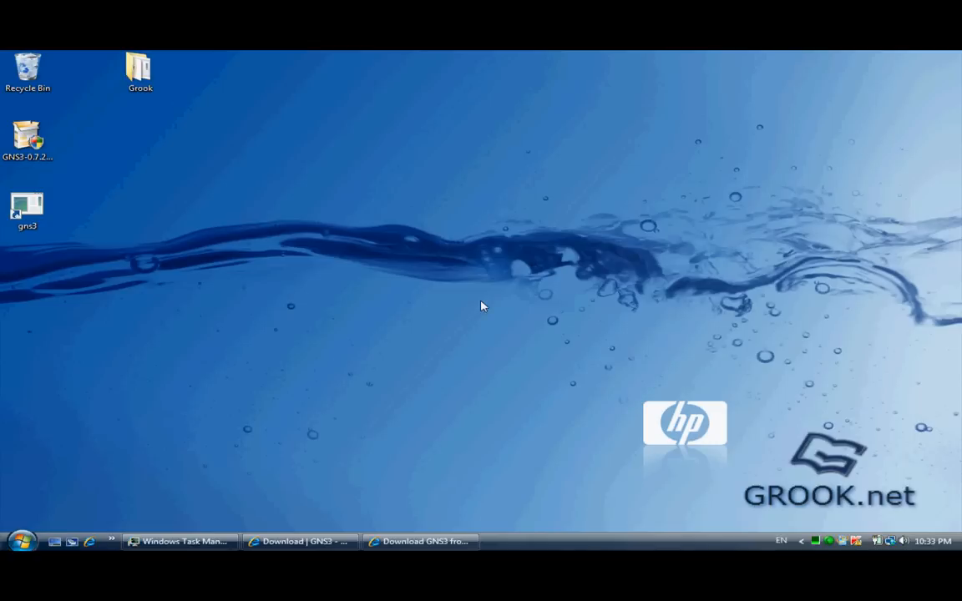
mouse_move(151, 217)
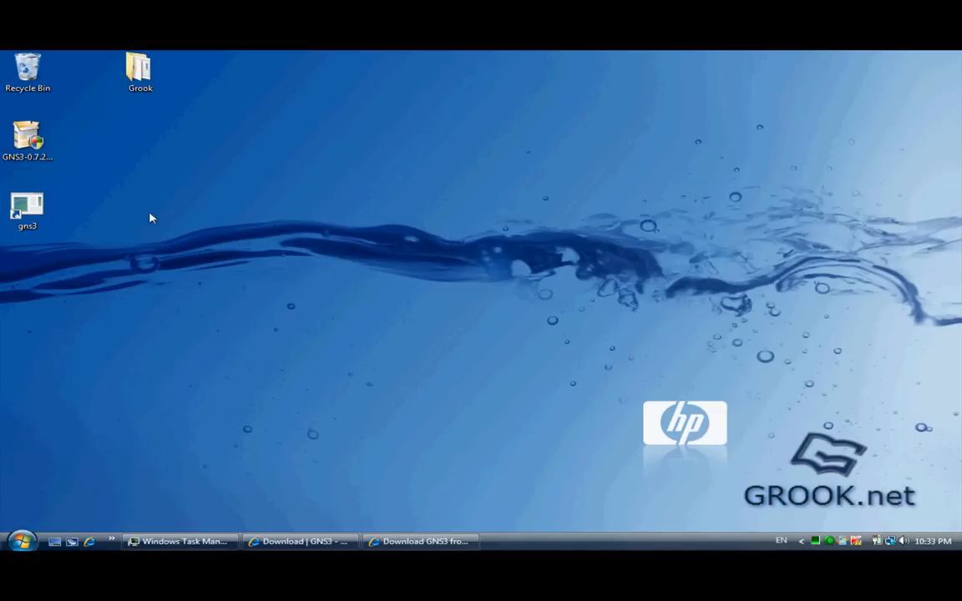
Step: Launch GNS3 from the new gns3 desktop shortcut
click(28, 207)
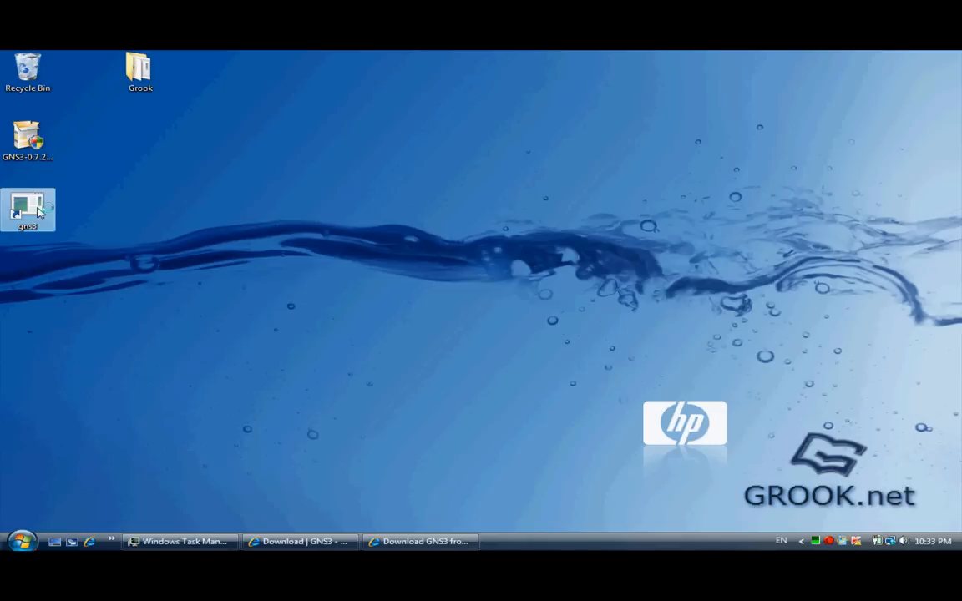
double_click(28, 209)
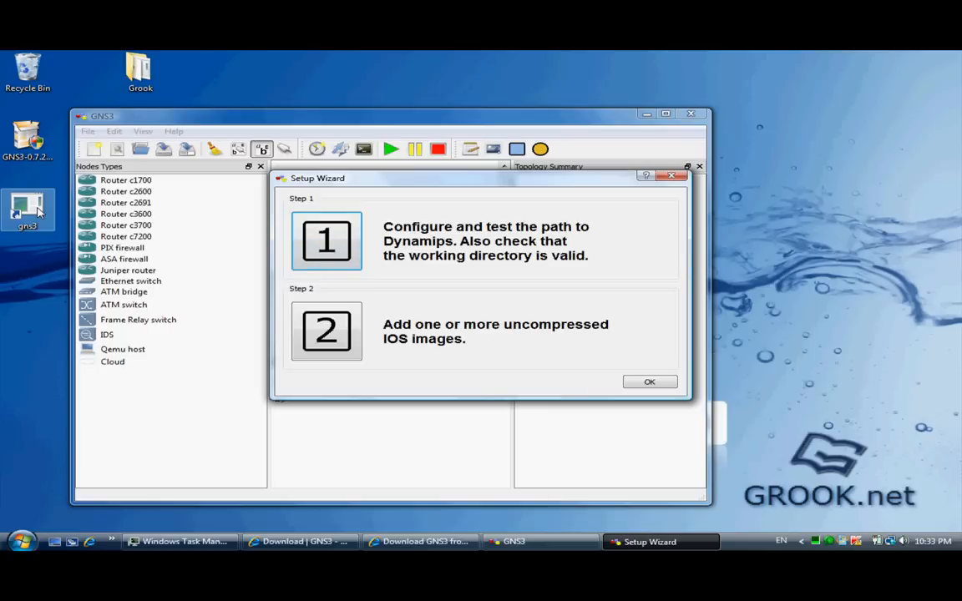
mouse_move(326, 241)
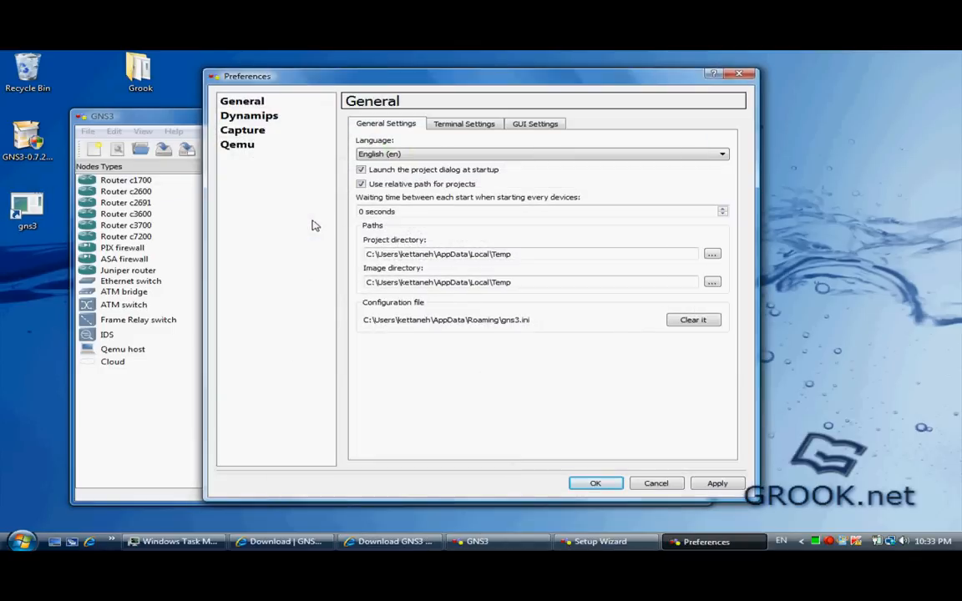
mouse_move(288, 130)
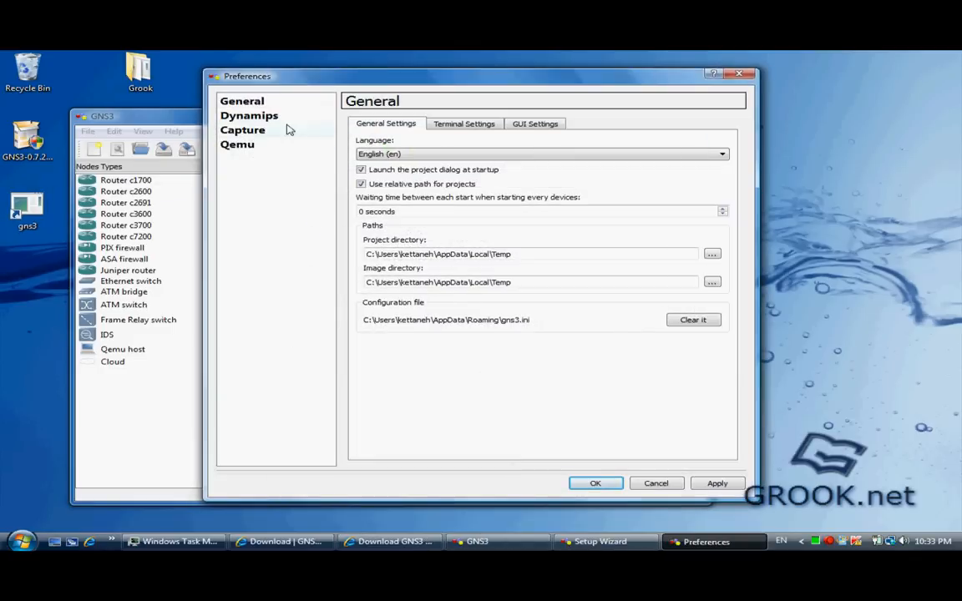
Step: Test Dynamips successfully in Preferences > Dynamips and accept the settings with OK
click(249, 115)
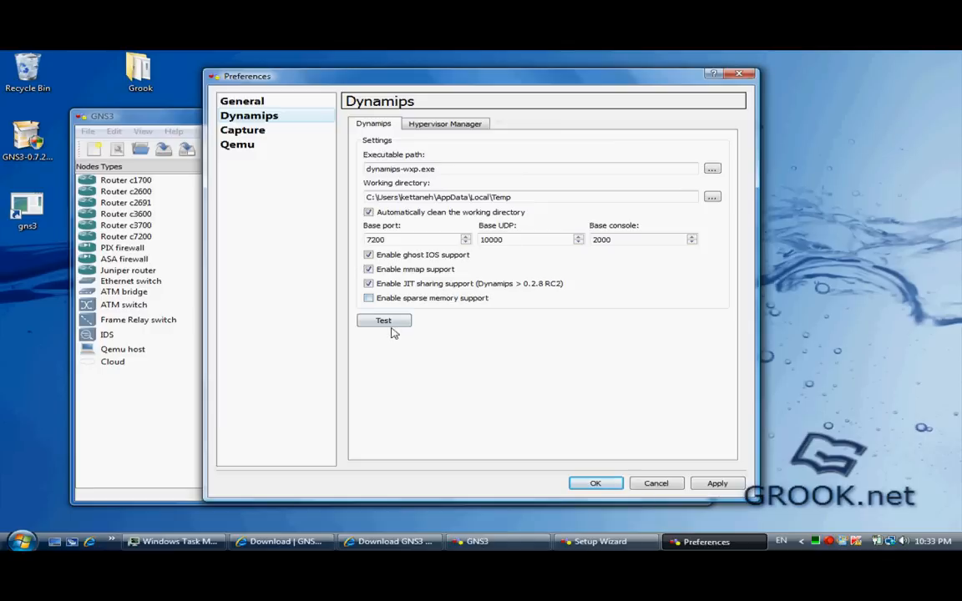
click(384, 321)
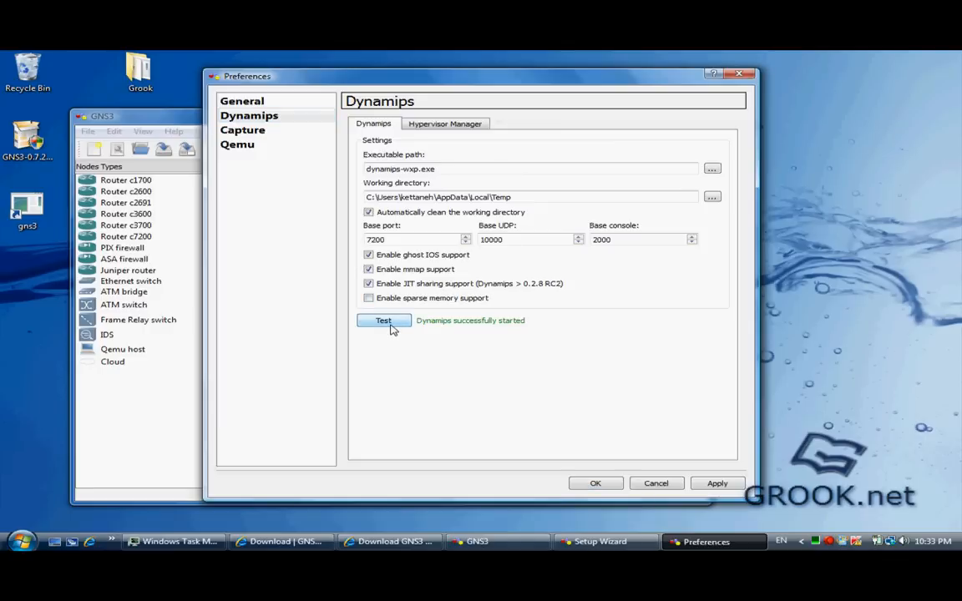
mouse_move(624, 365)
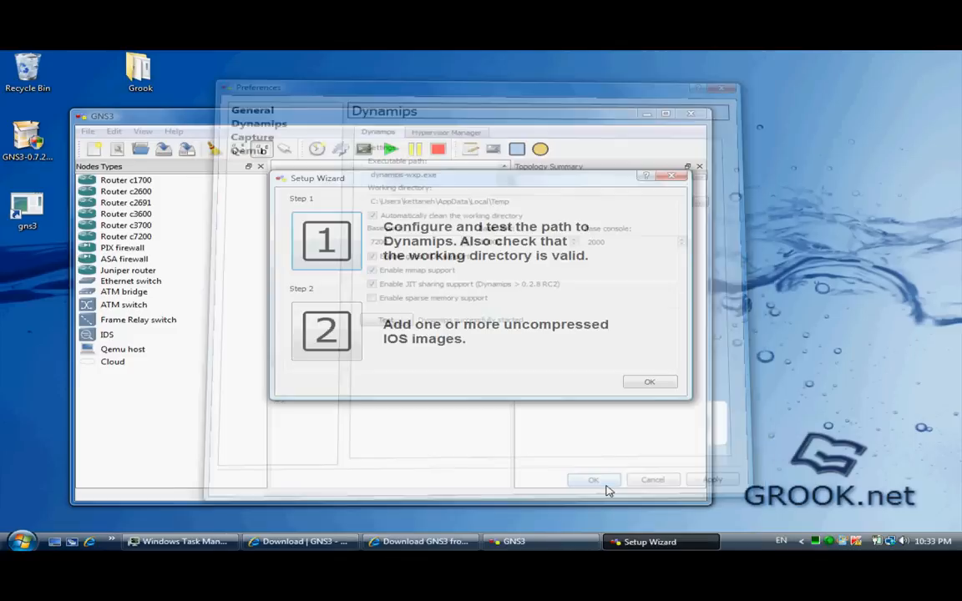
click(593, 480)
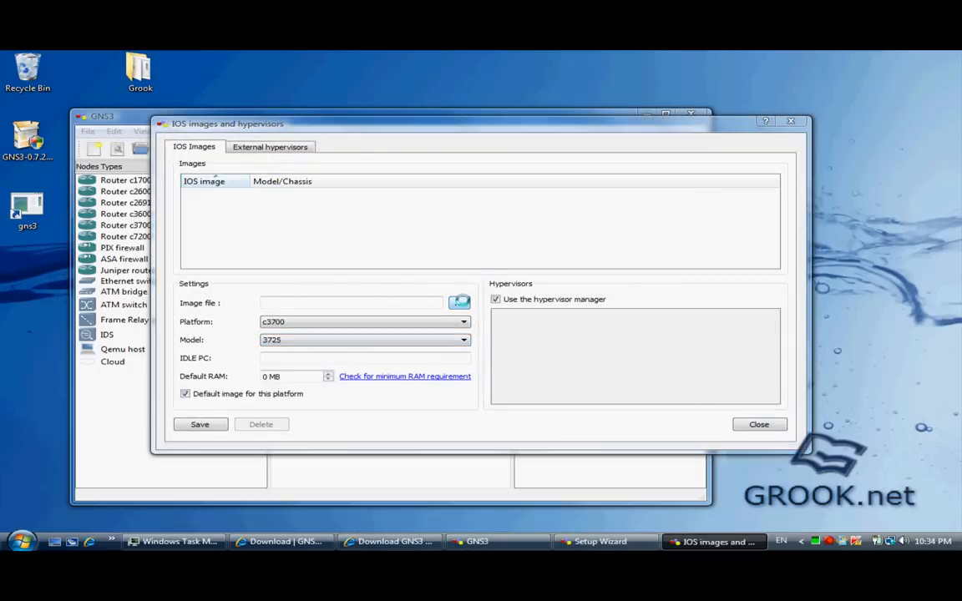
Step: Load C:\IOS\c3725-advipservicesk9-mz.124-17.bin as the IOS image file
click(459, 302)
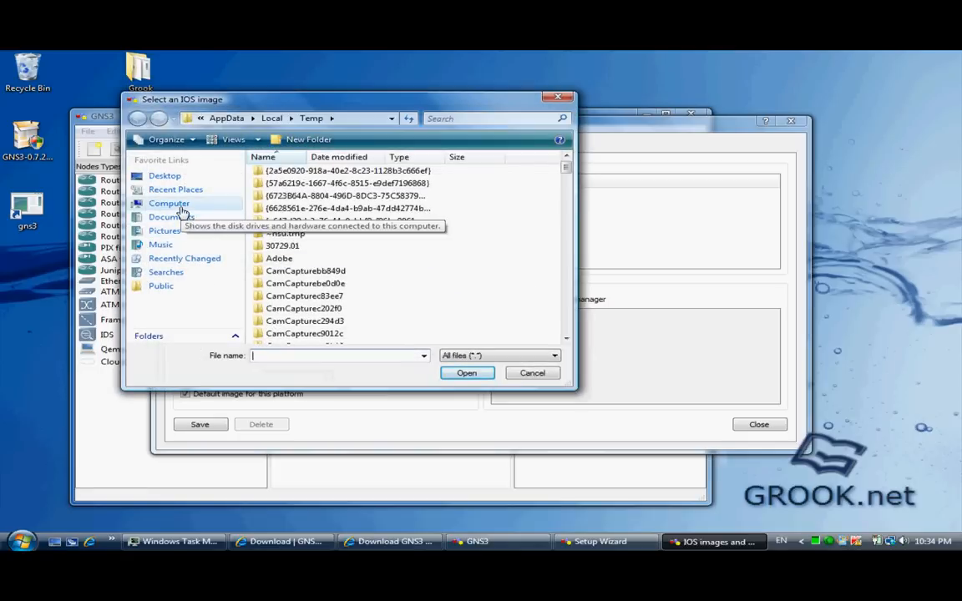
click(168, 203)
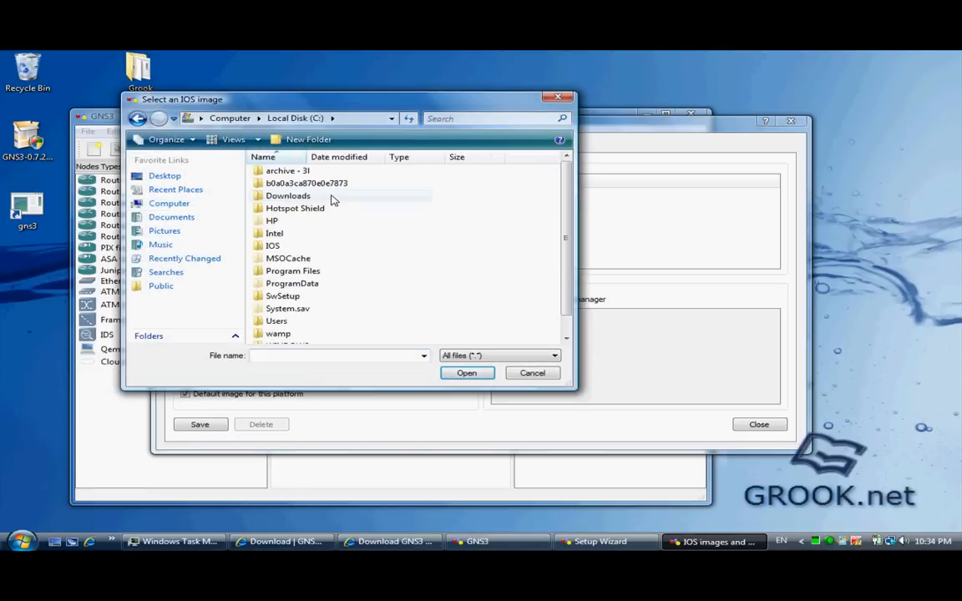
double_click(272, 245)
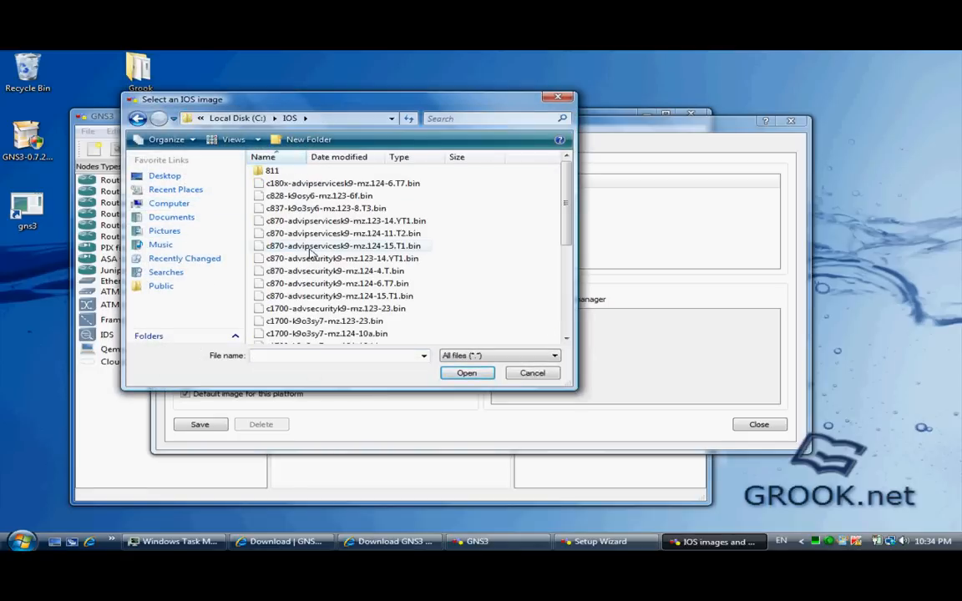
scroll(down, 3)
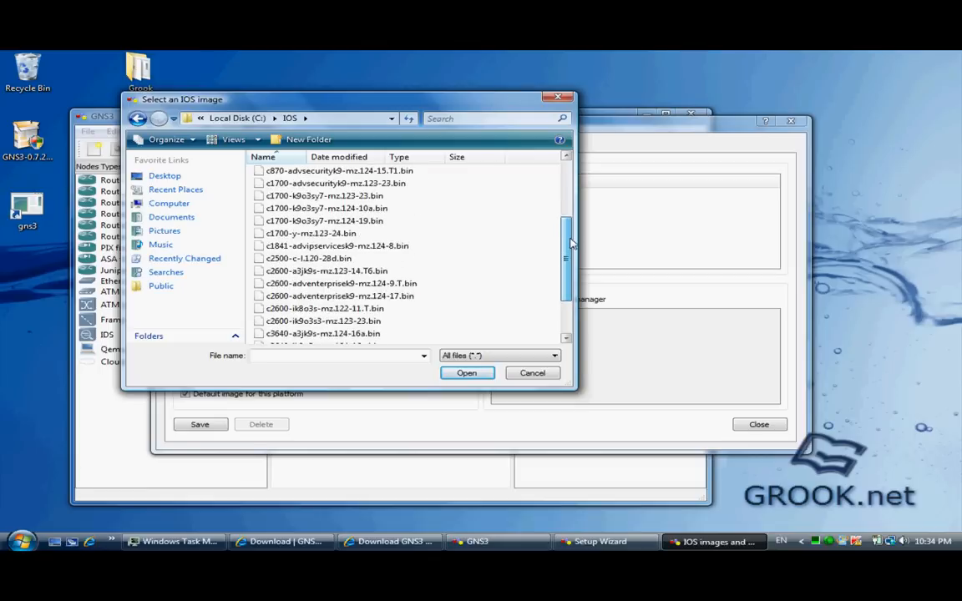
scroll(up, 3)
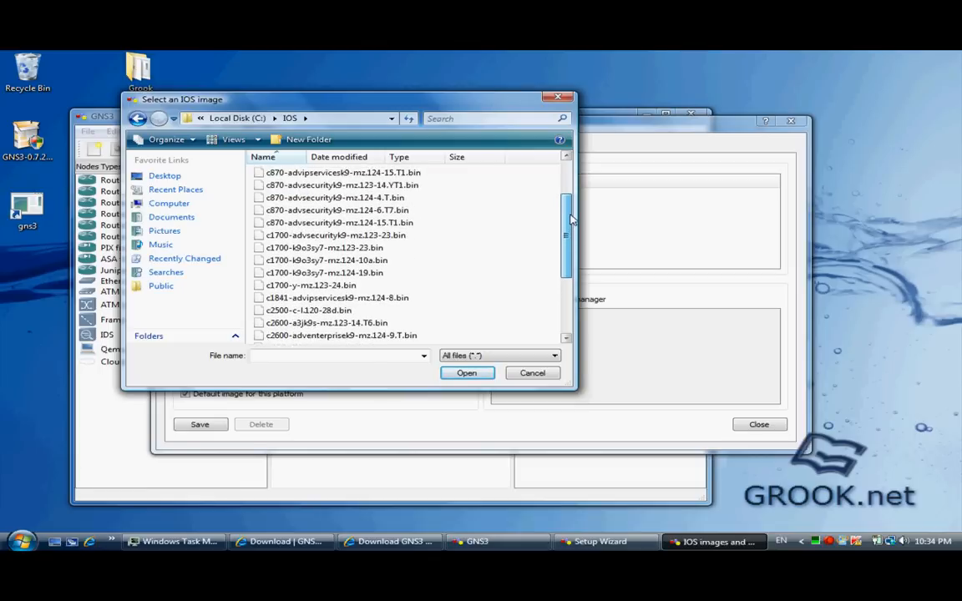
scroll(up, 3)
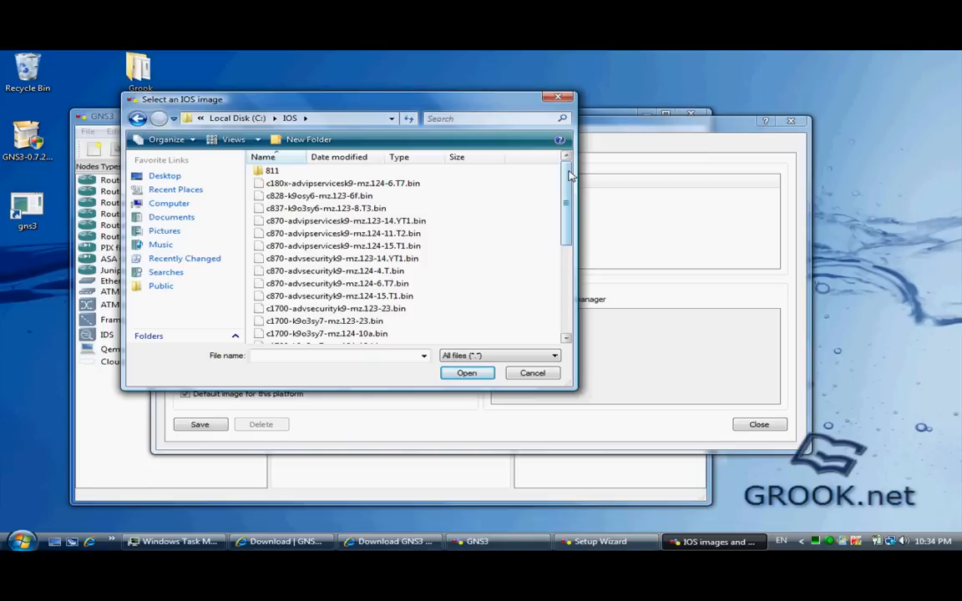
scroll(down, 3)
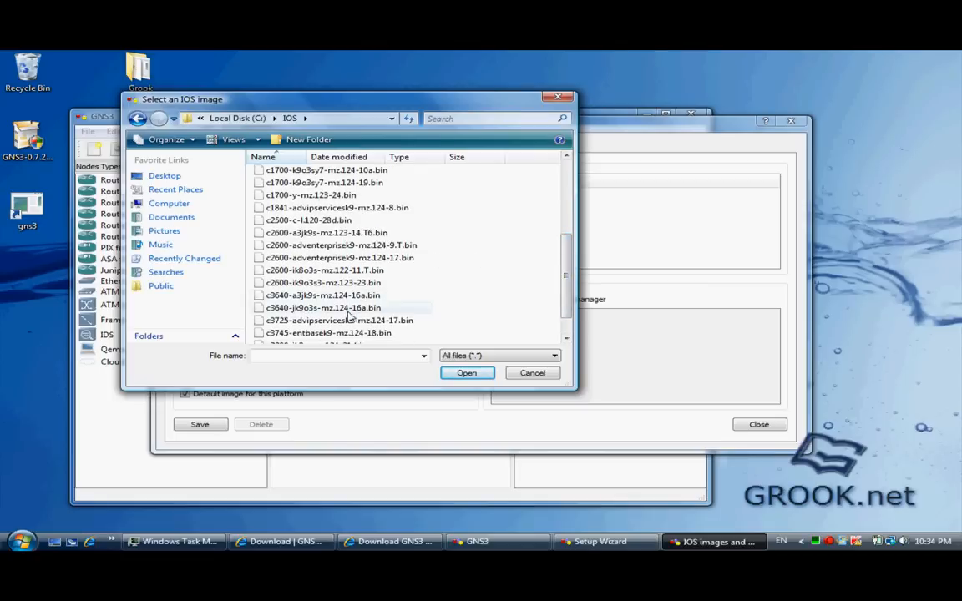
click(338, 320)
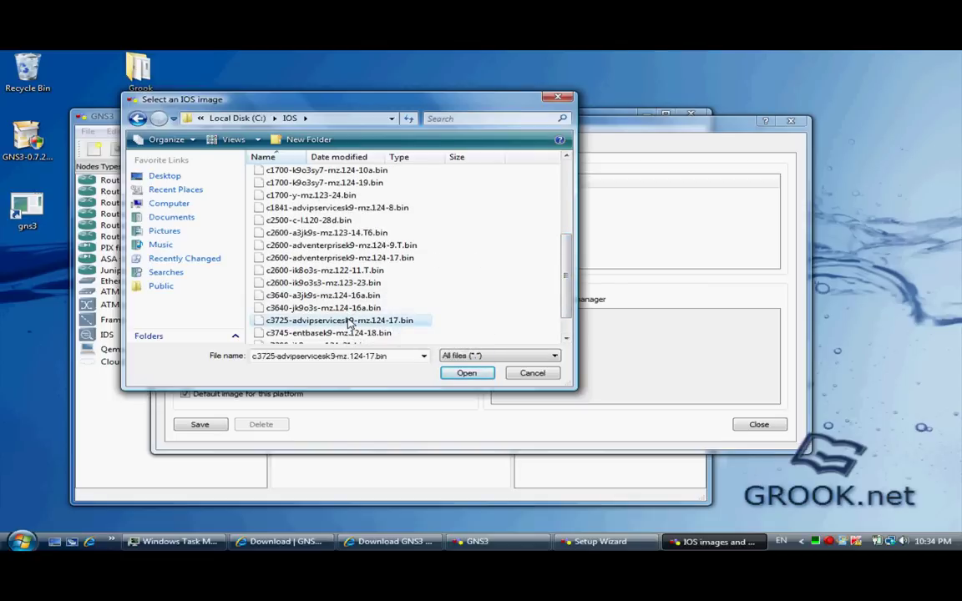
click(466, 372)
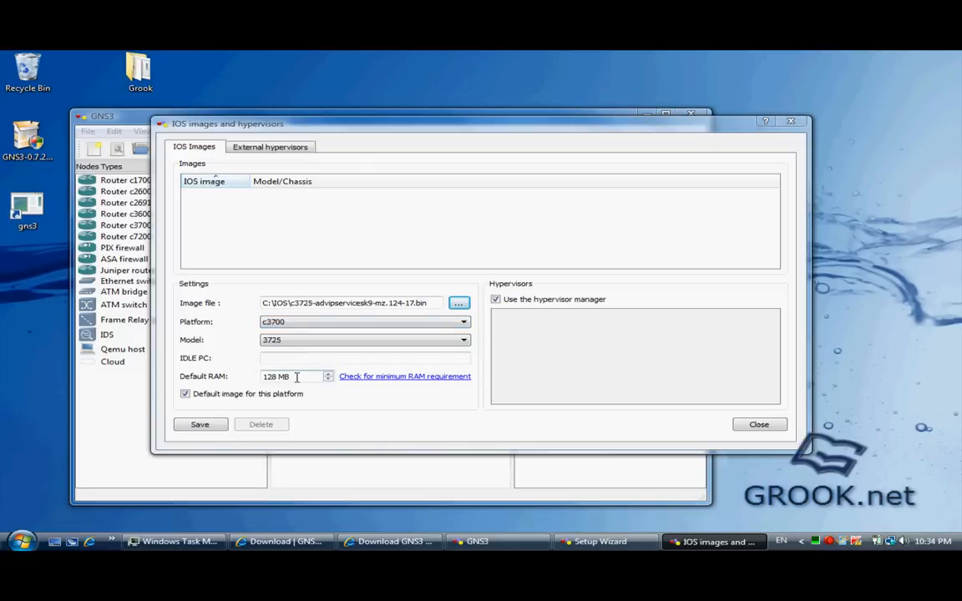
Step: Save the c3725 image to the list, close the IOS dialog and wizard, and maximize GNS3
click(199, 424)
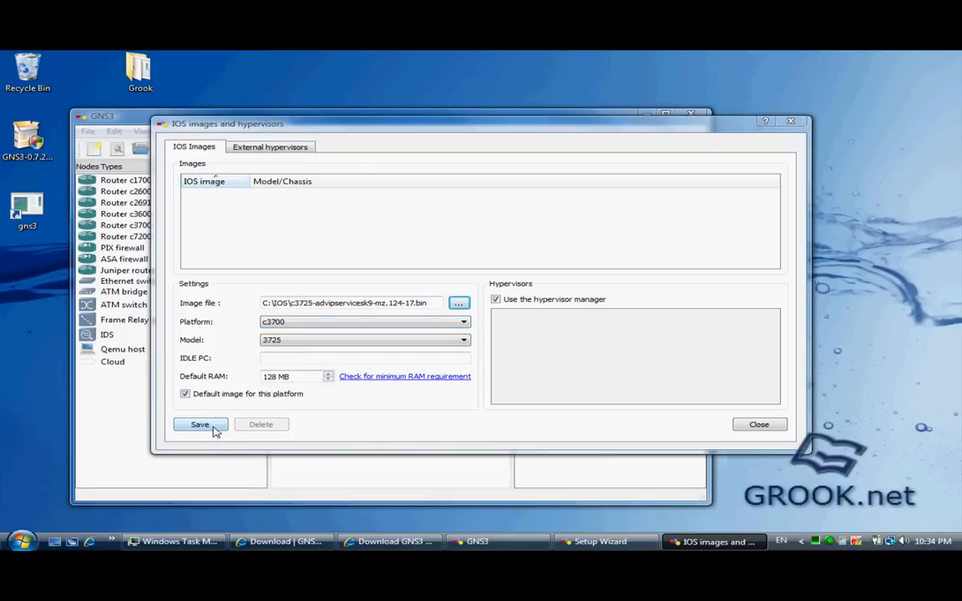
click(199, 424)
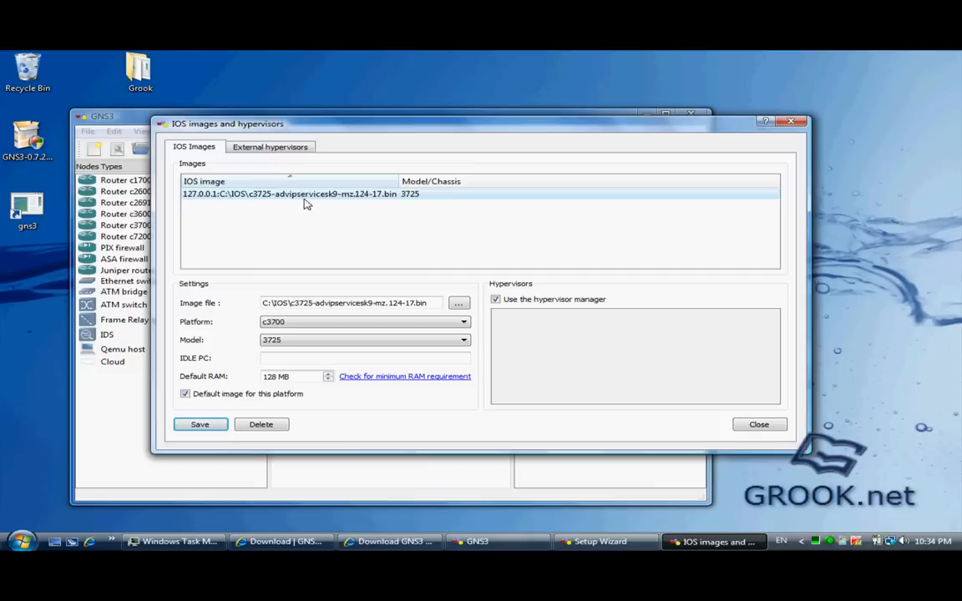
mouse_move(488, 253)
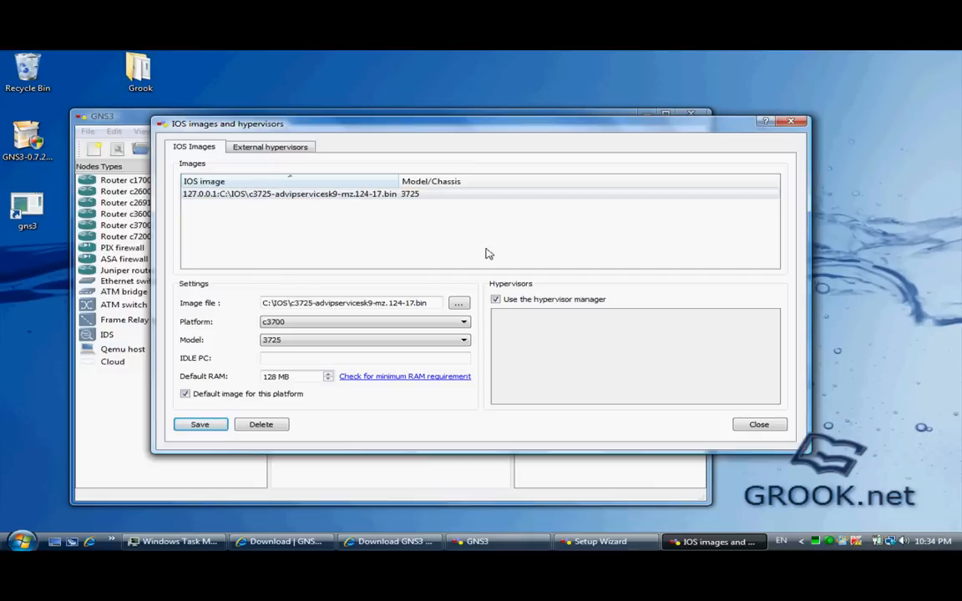
click(759, 424)
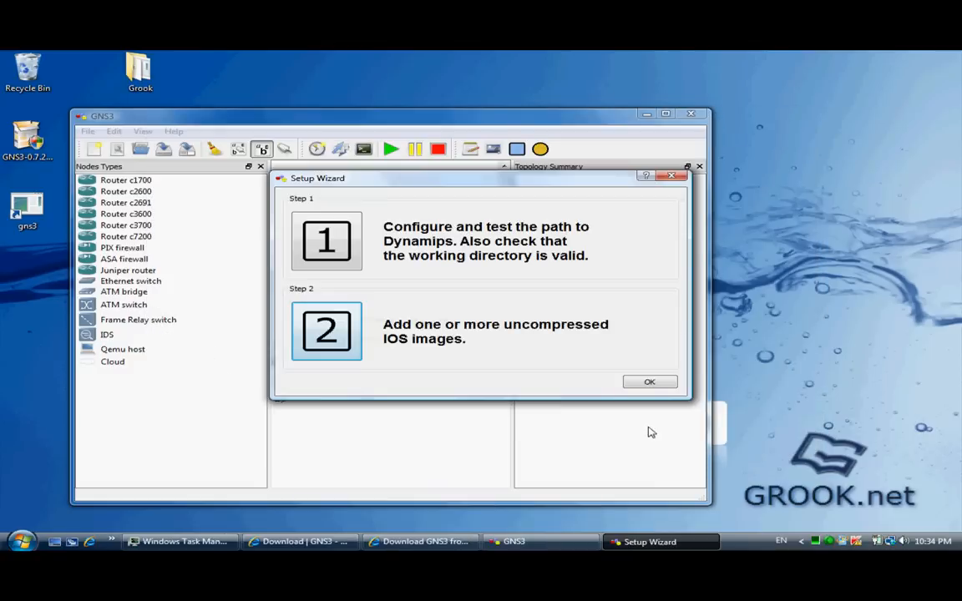
click(649, 381)
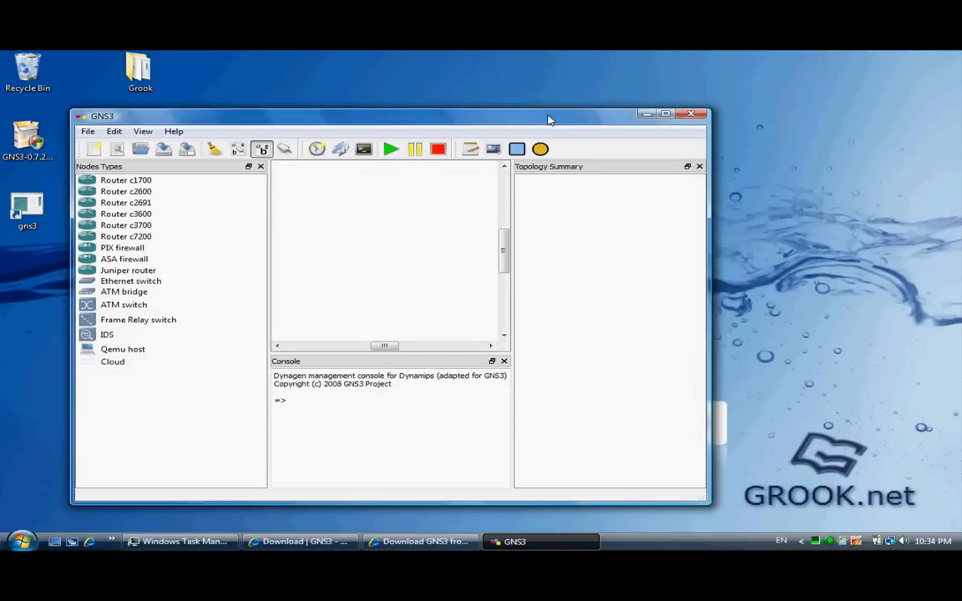
click(665, 113)
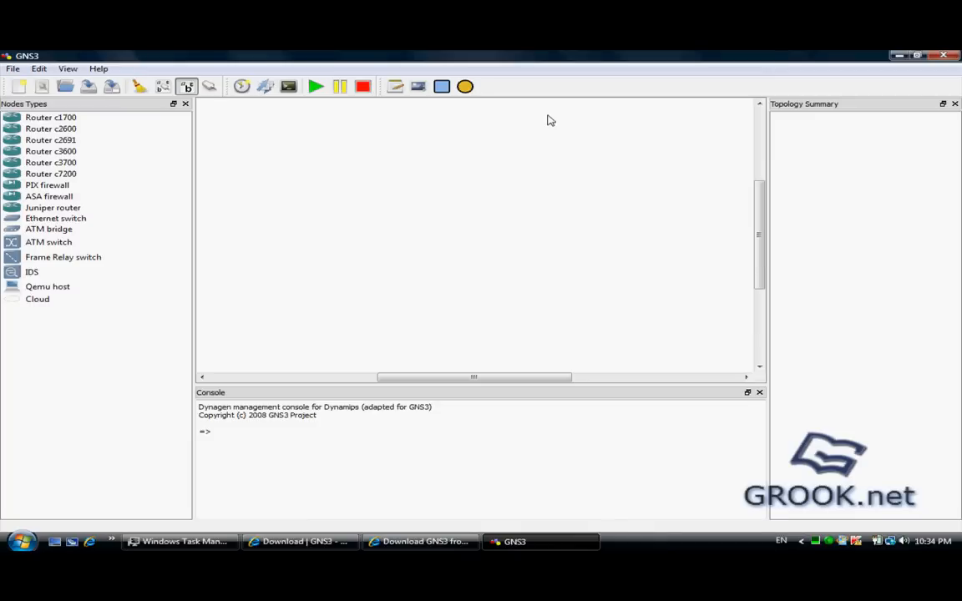
mouse_move(402, 195)
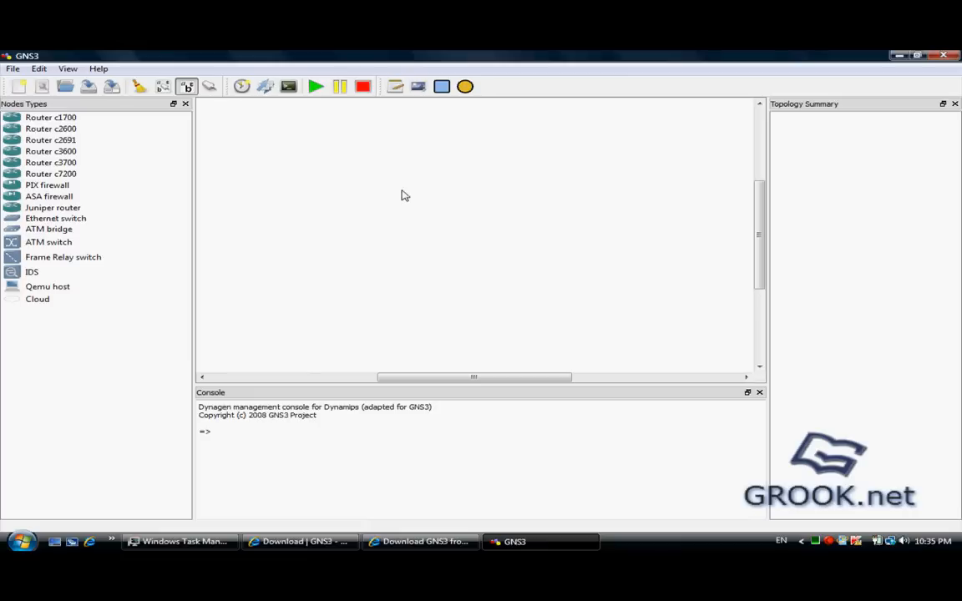
mouse_move(106, 115)
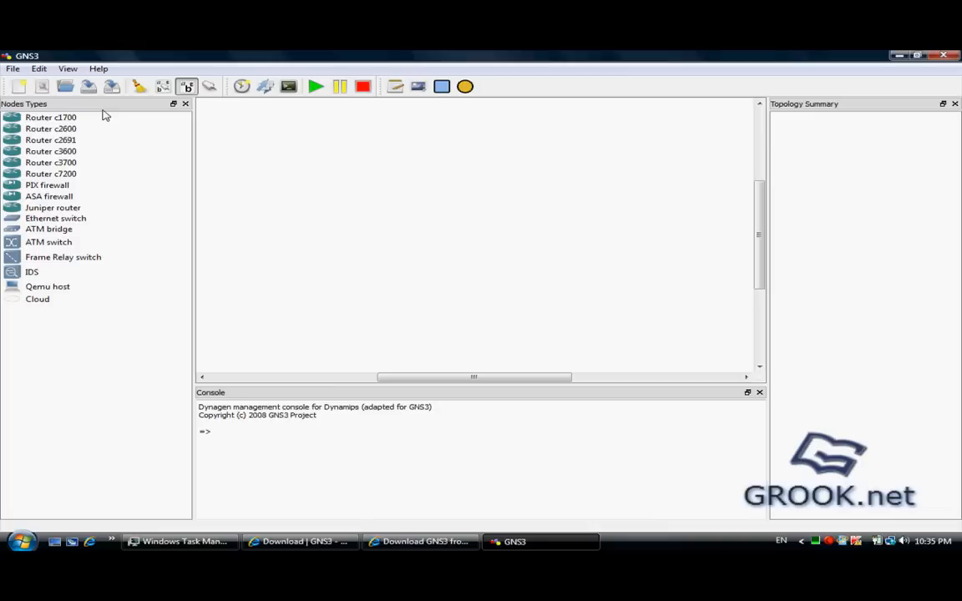
mouse_move(86, 167)
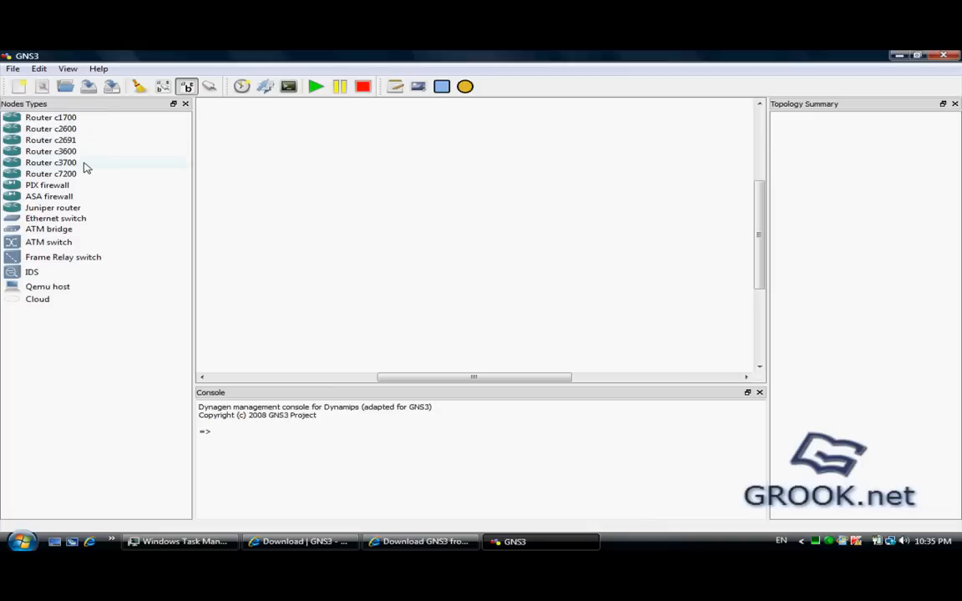
mouse_move(688, 205)
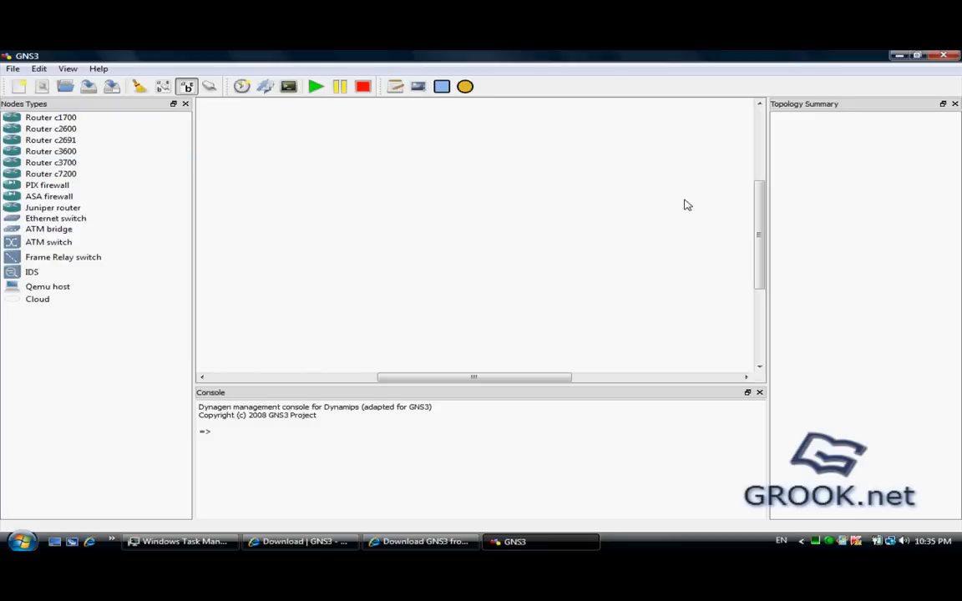
mouse_move(887, 189)
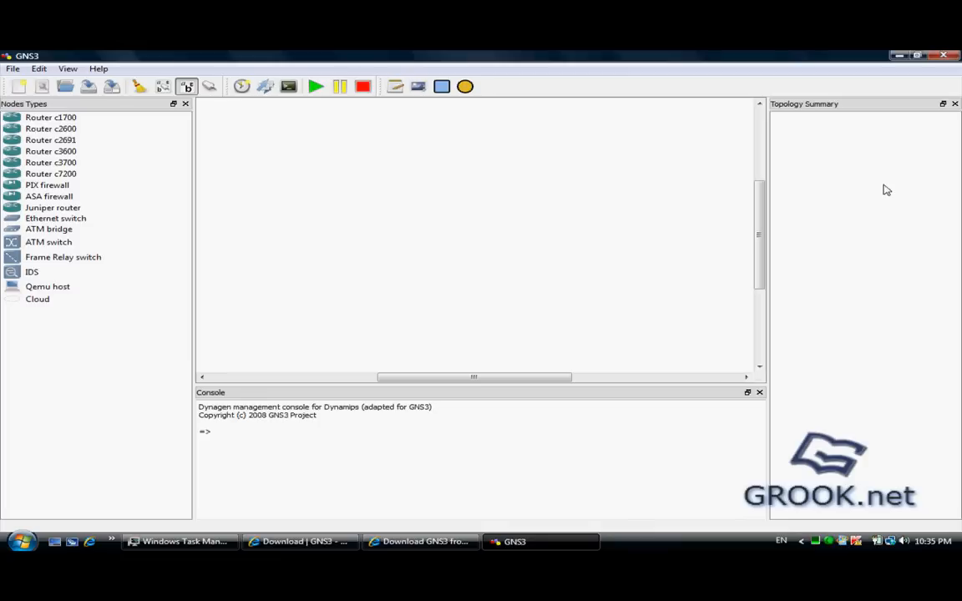
mouse_move(405, 434)
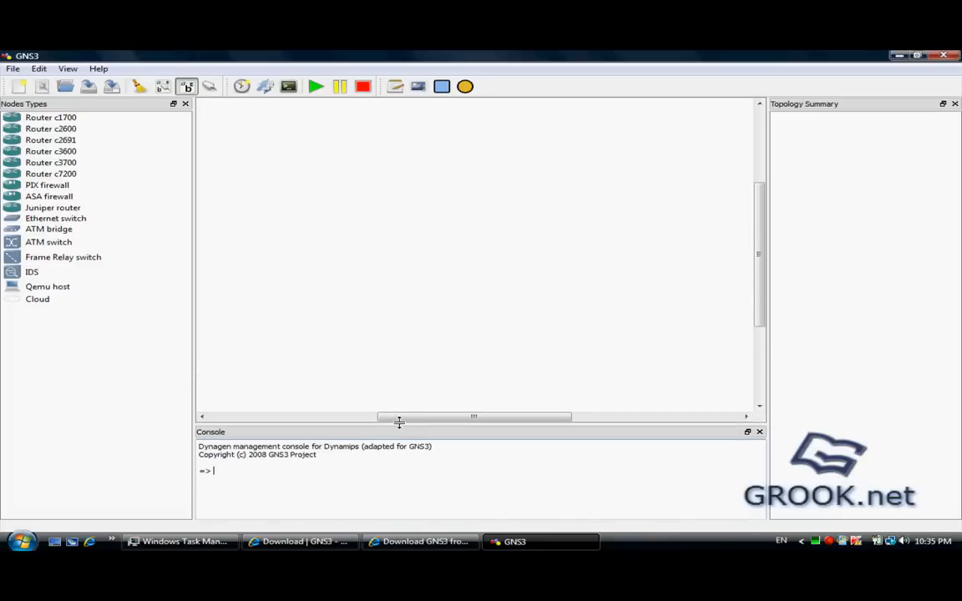
mouse_move(470, 180)
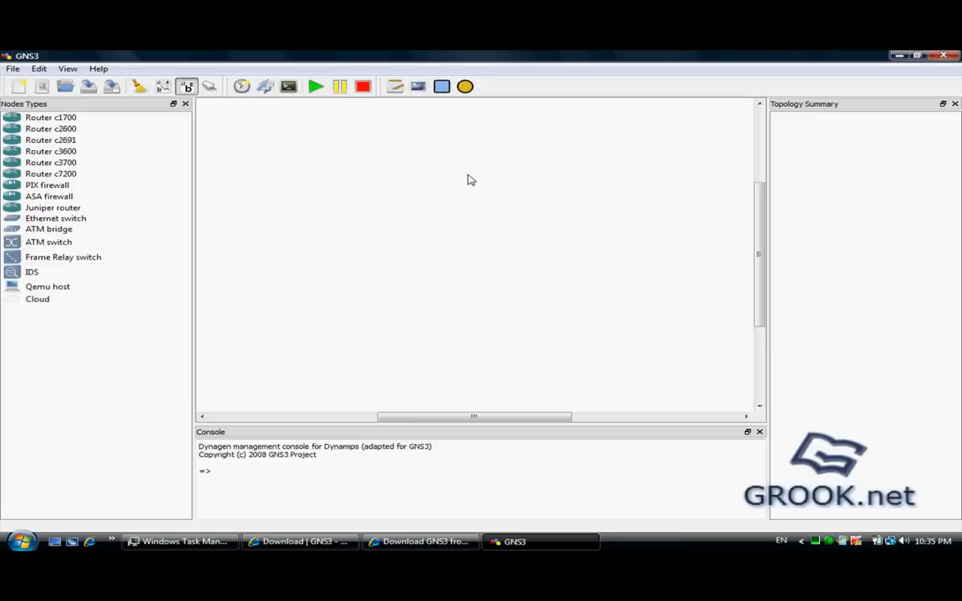
mouse_move(309, 190)
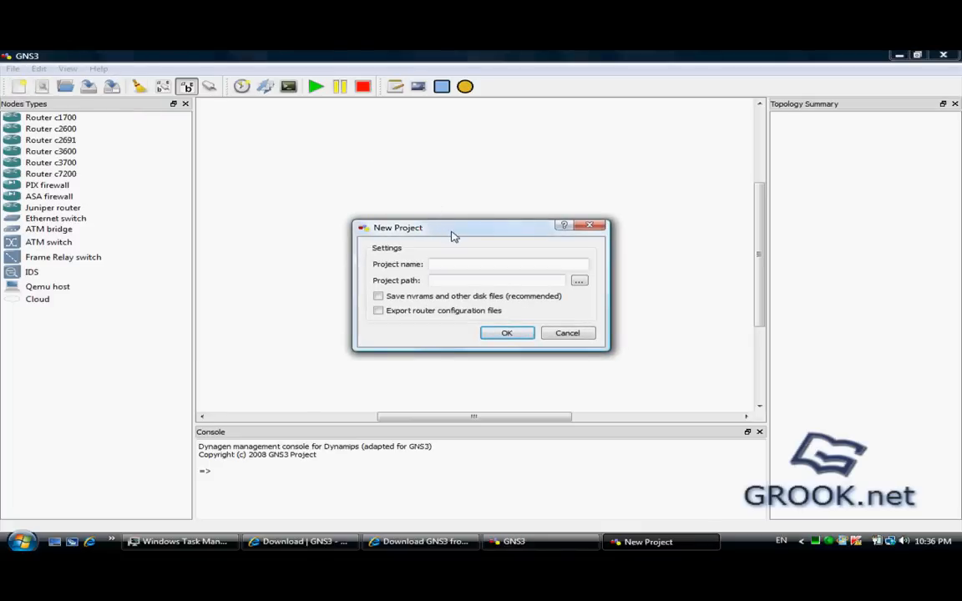
Step: Create project 'first lab' in a Desktop folder with 'Save nvrams and other disk files' enabled
click(501, 264)
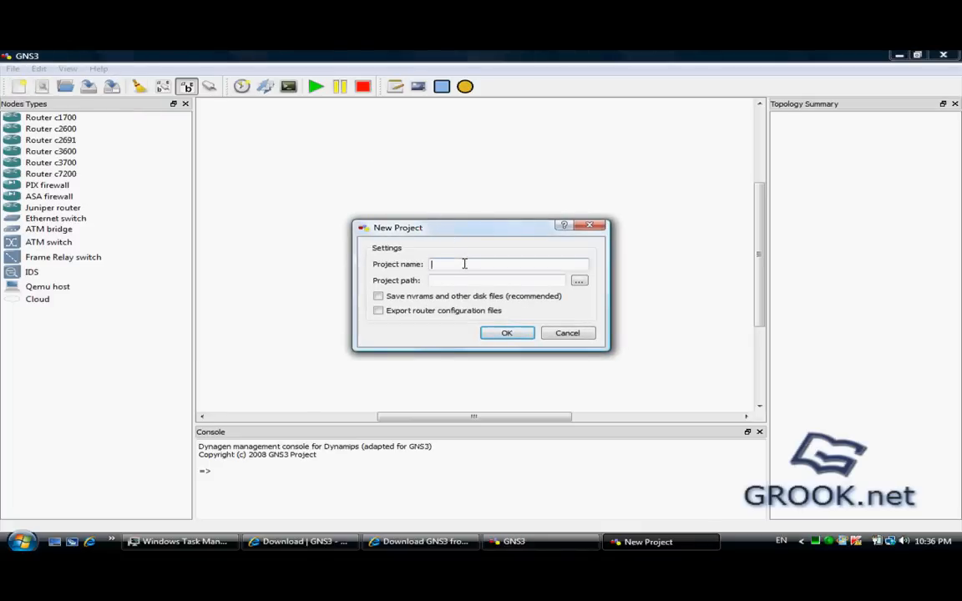
text(first l)
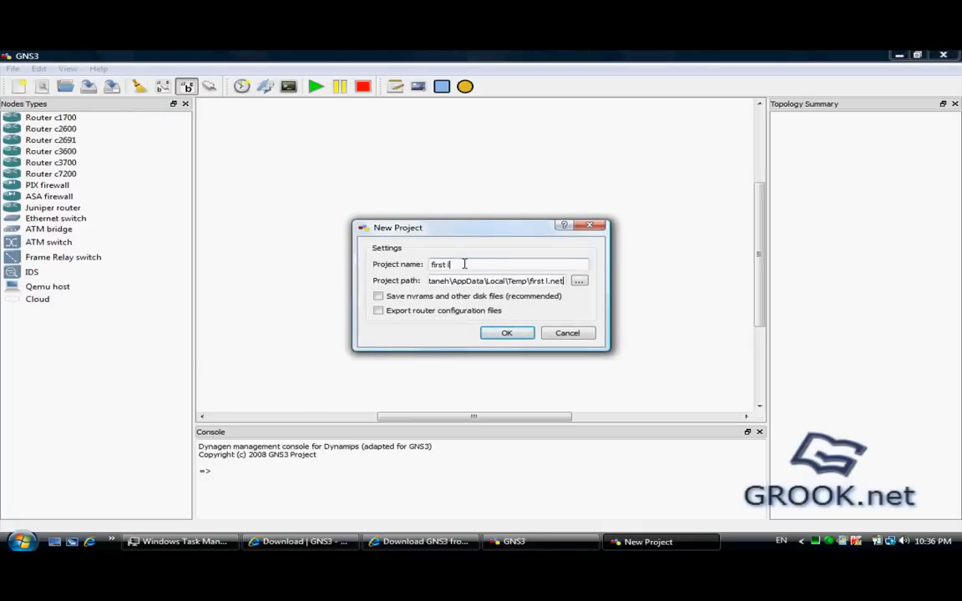
text(ab)
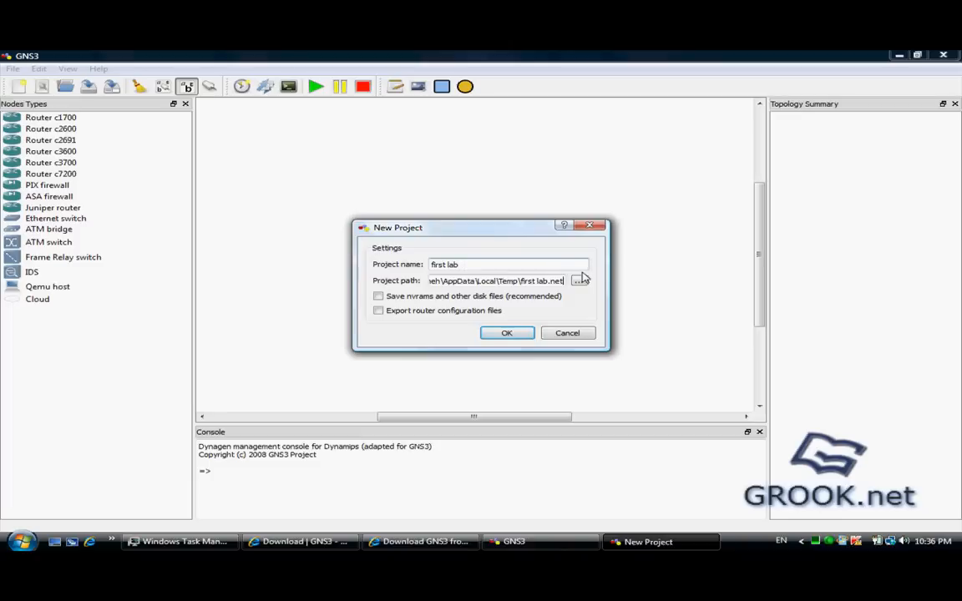
click(579, 281)
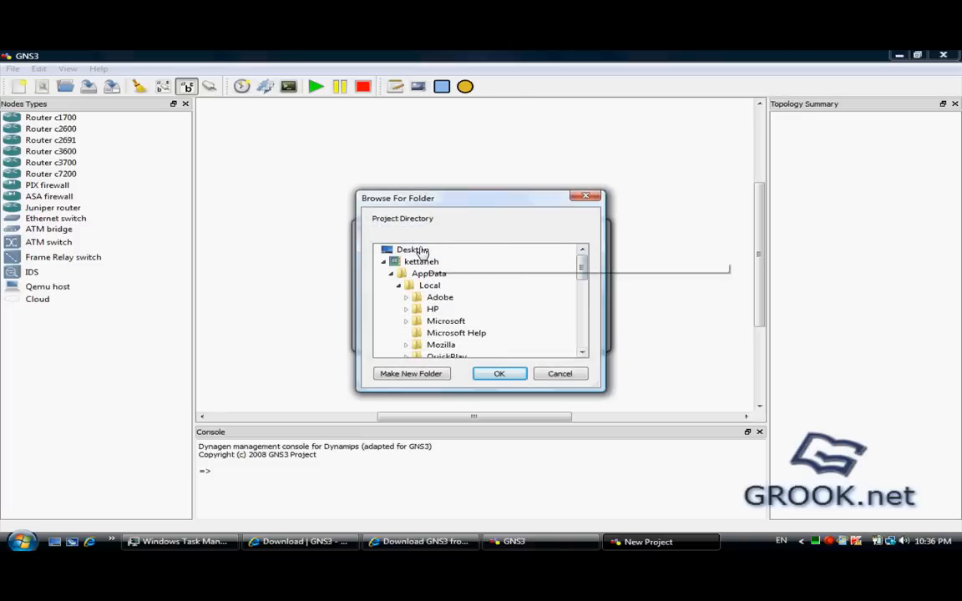
click(499, 373)
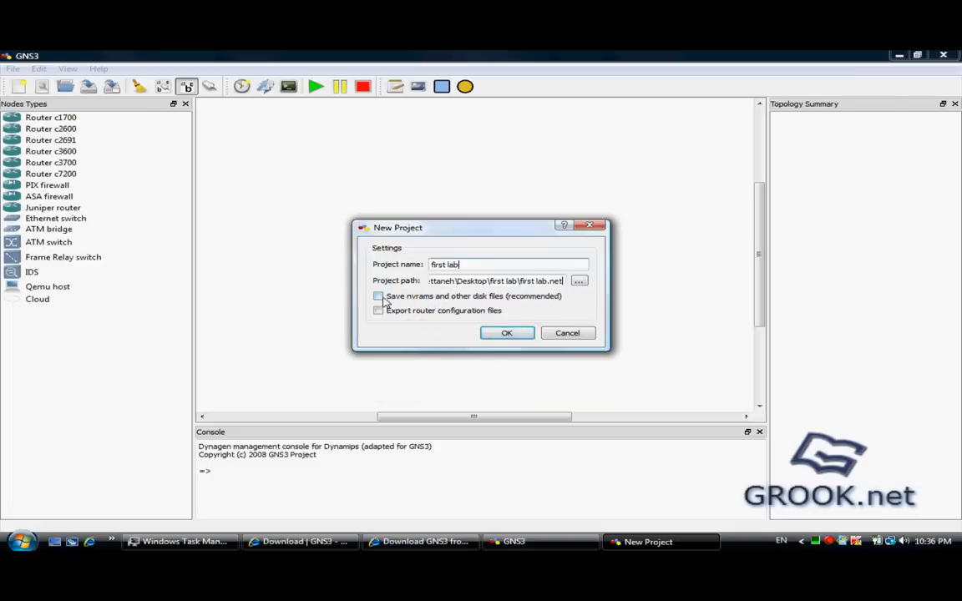
click(378, 297)
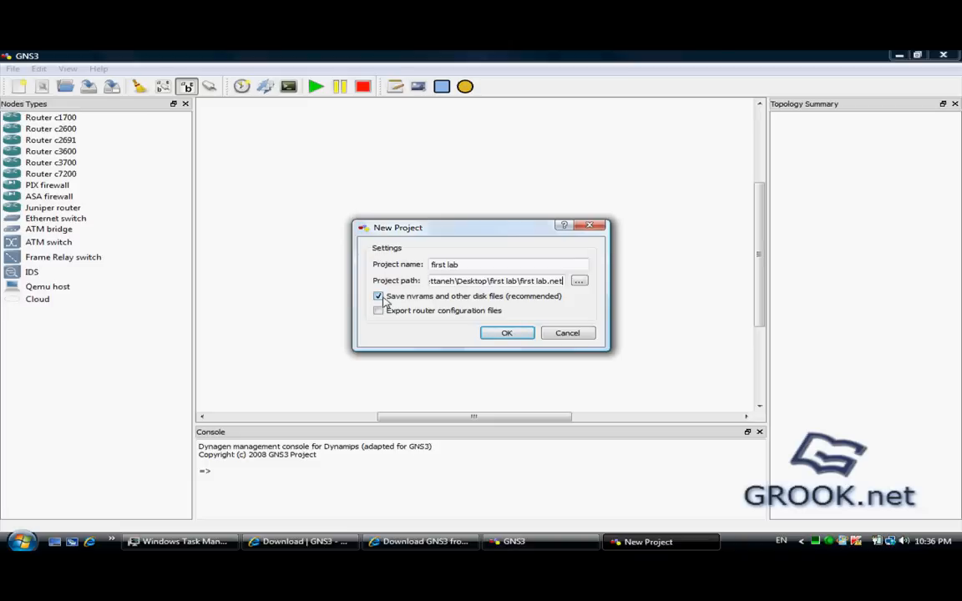
click(507, 333)
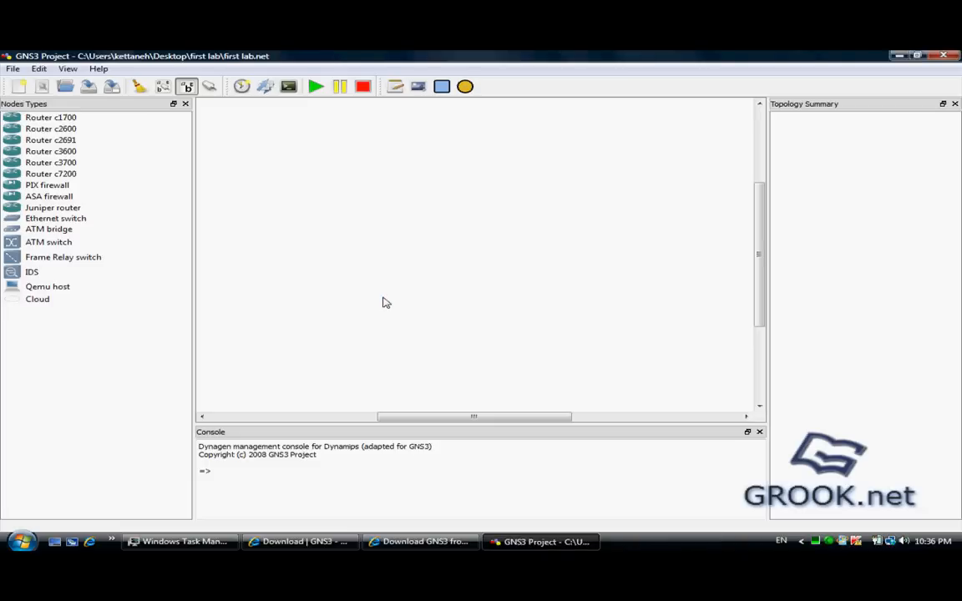
mouse_move(458, 299)
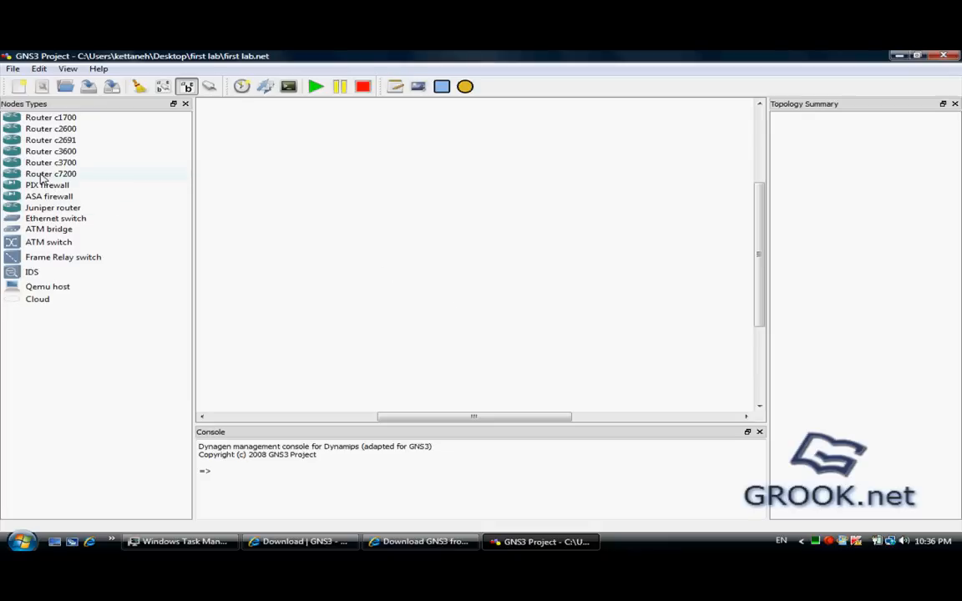
Step: Drag two Router c3700 nodes onto the canvas as R1 and R2
drag(50, 162, 311, 202)
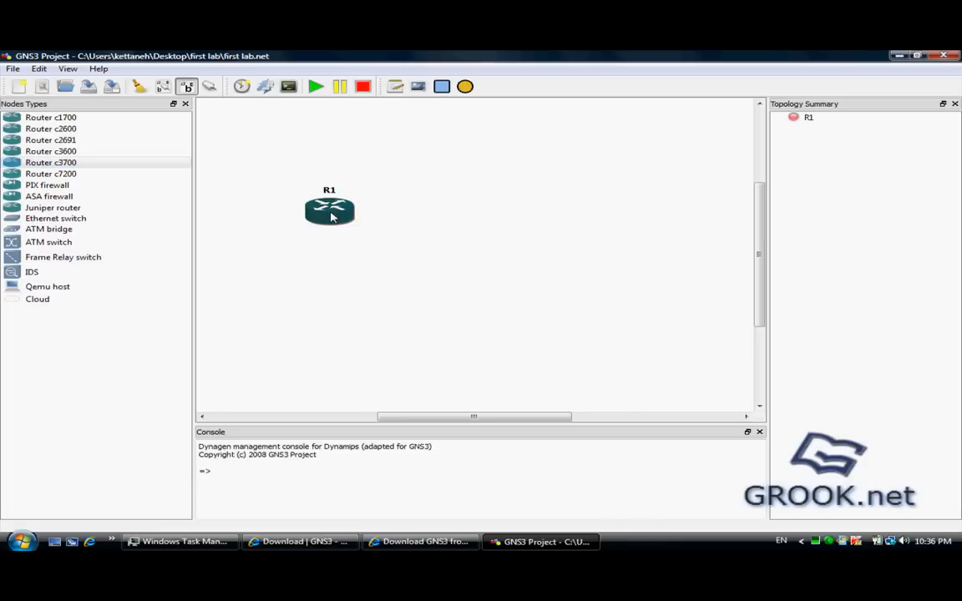
mouse_move(802, 138)
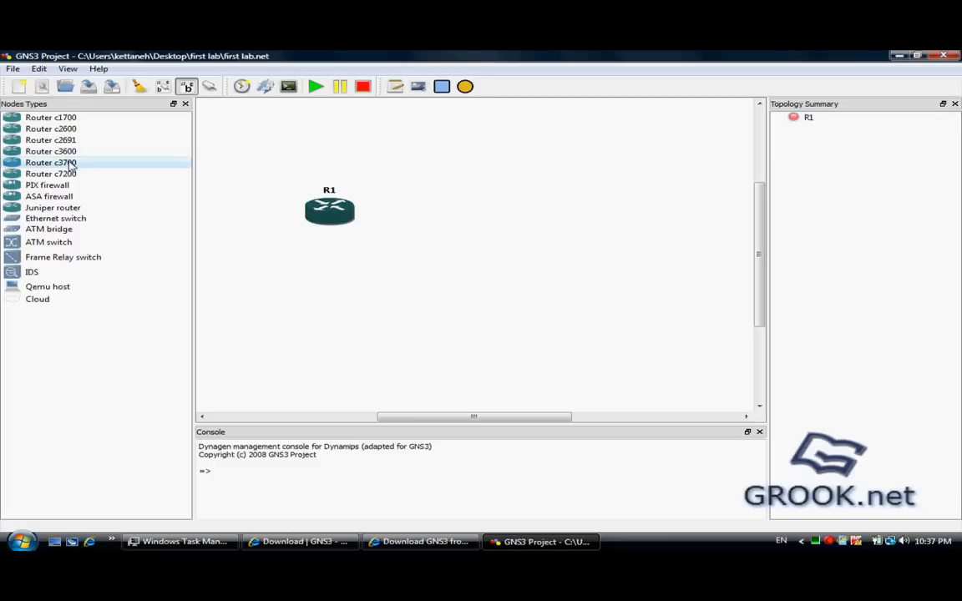
drag(51, 162, 530, 215)
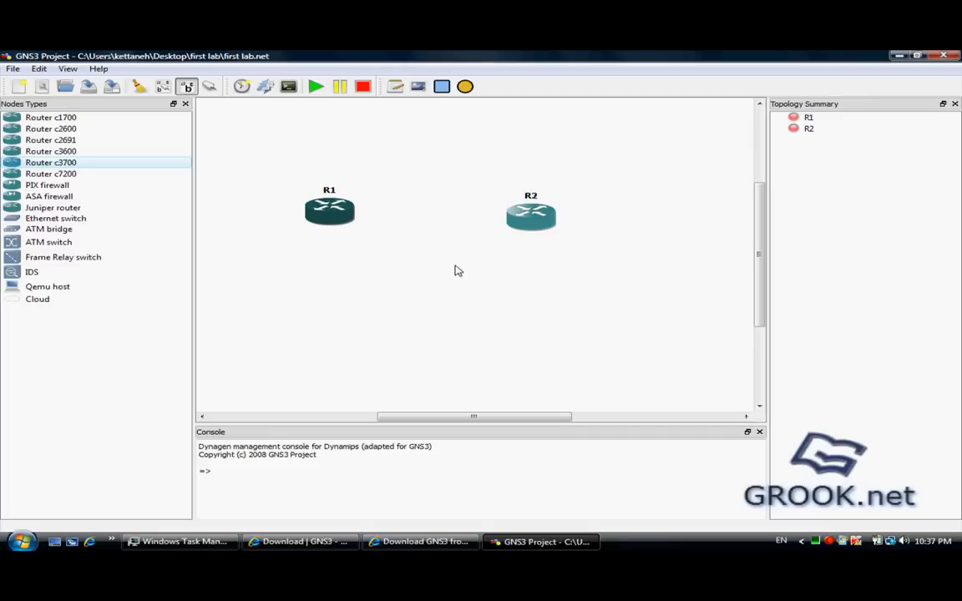
mouse_move(374, 172)
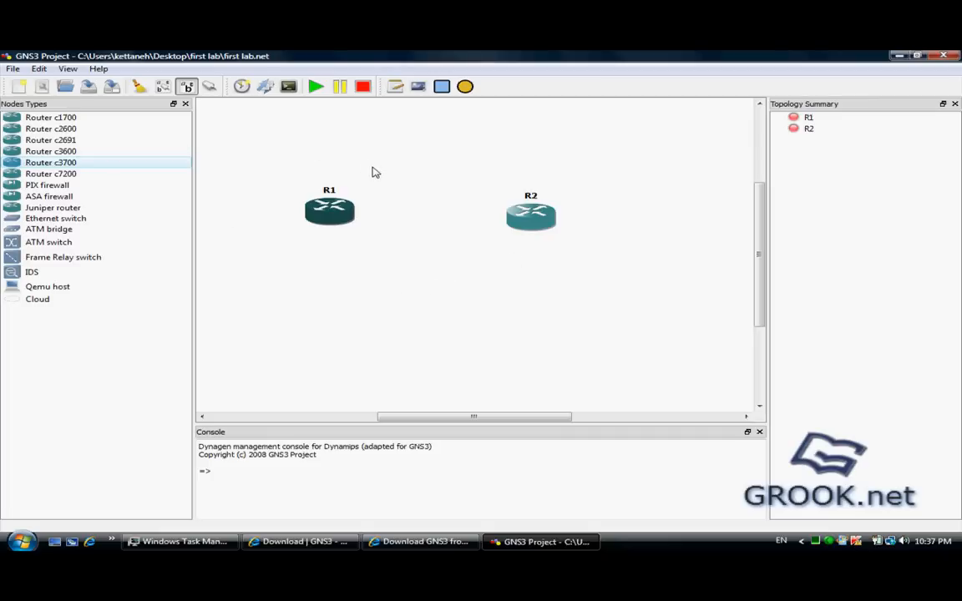
mouse_move(107, 136)
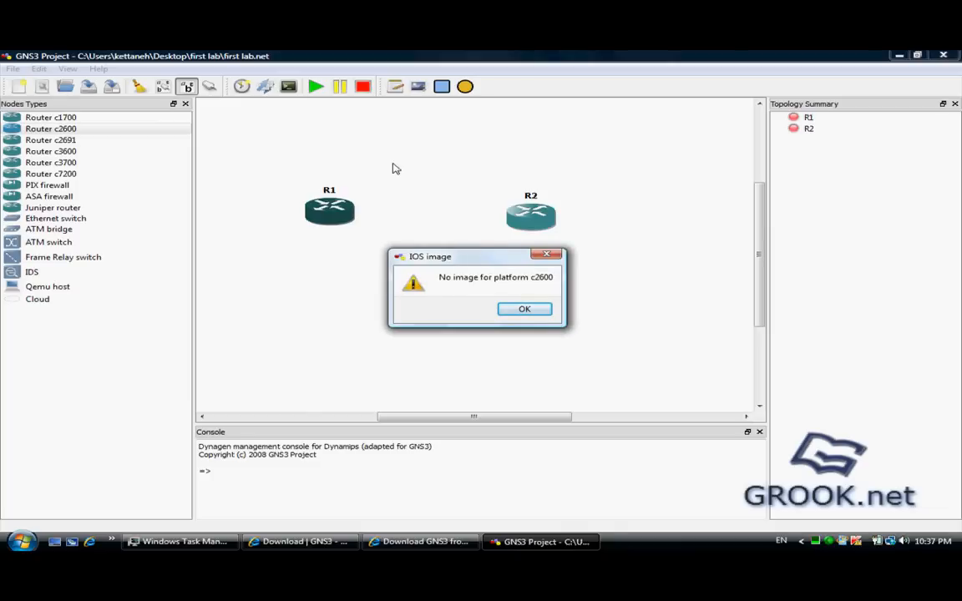
Step: Dismiss the 'No image for platform c2600' warning and open the Edit menu
click(524, 309)
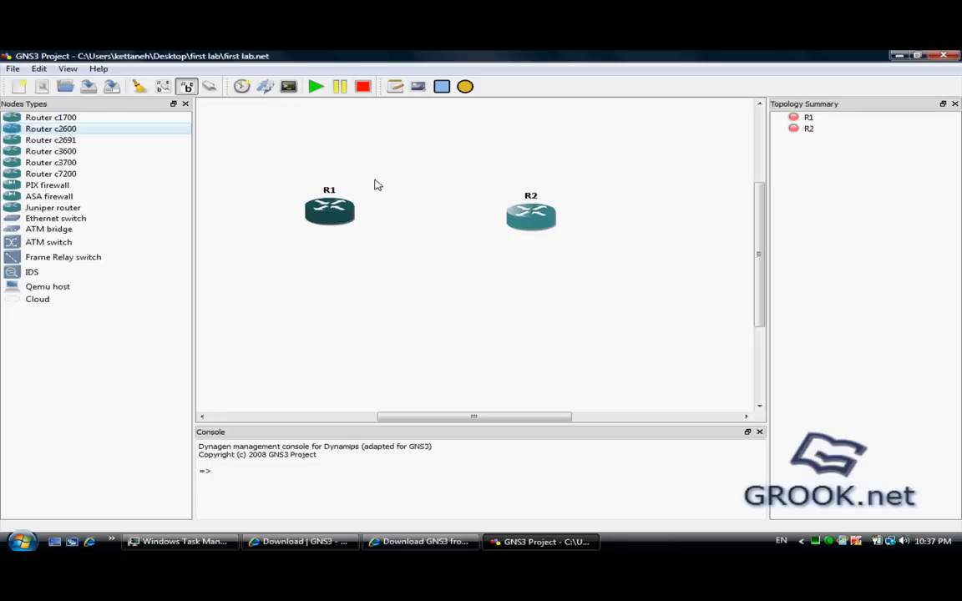
click(39, 68)
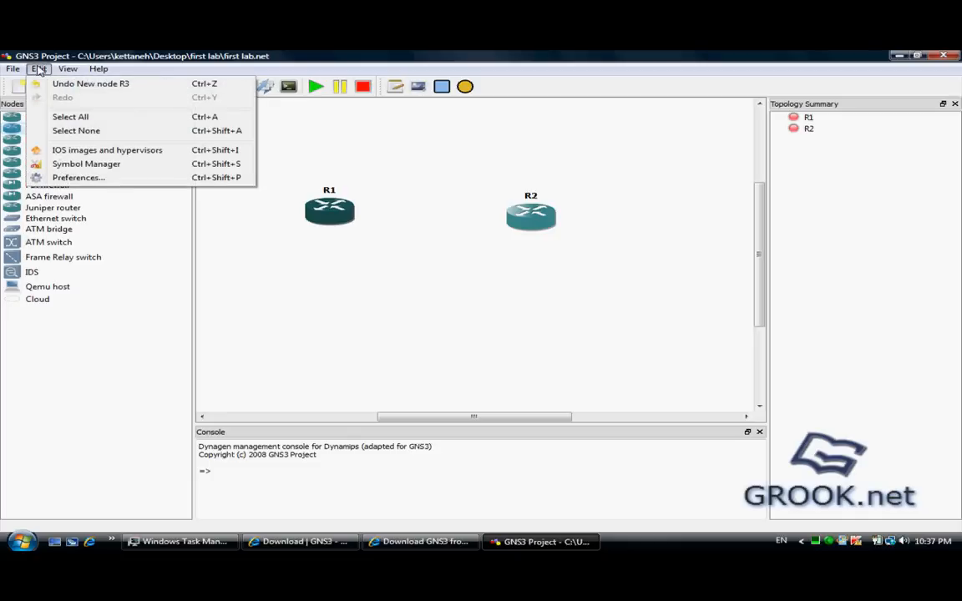
Step: Add c2600-adventerprisek9-mz.124-9.T.bin from C:\IOS as the c2600 model 2621 image
click(106, 149)
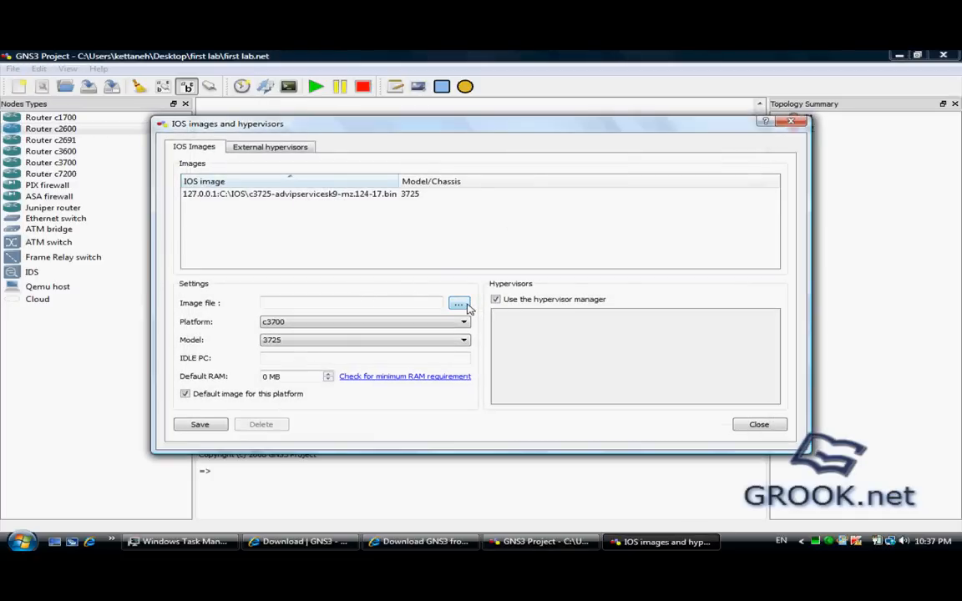
click(458, 303)
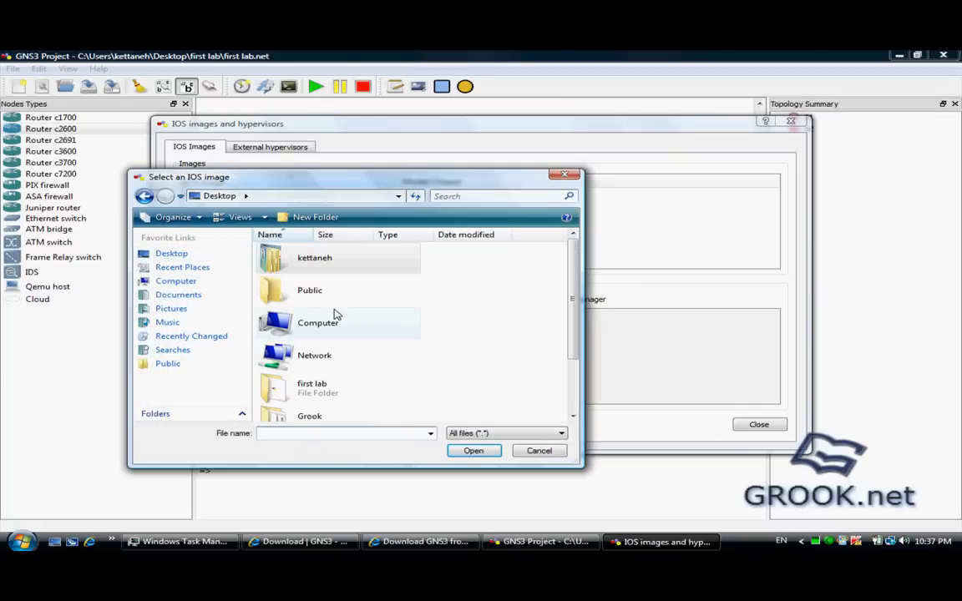
double_click(318, 323)
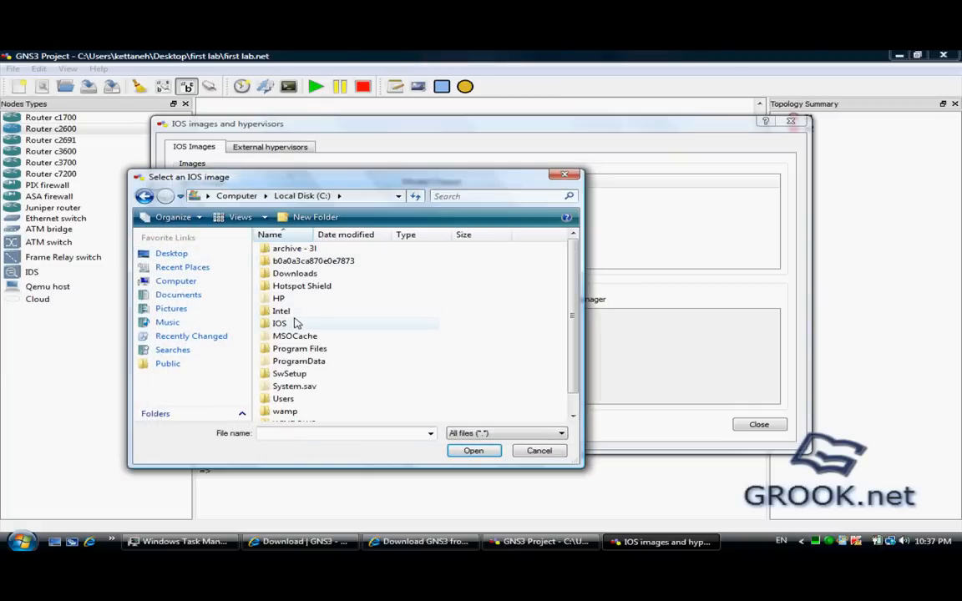
double_click(279, 324)
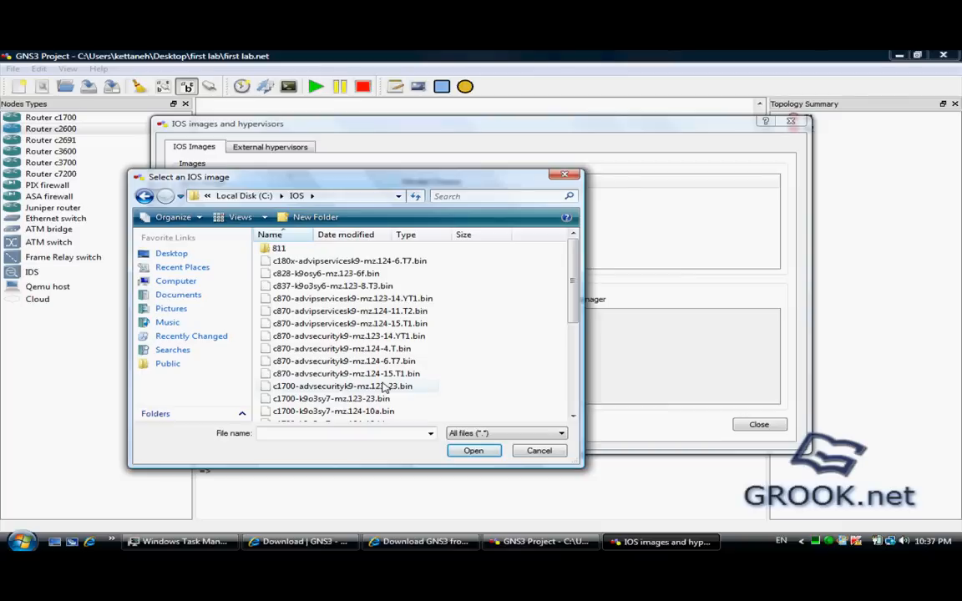
scroll(down, 3)
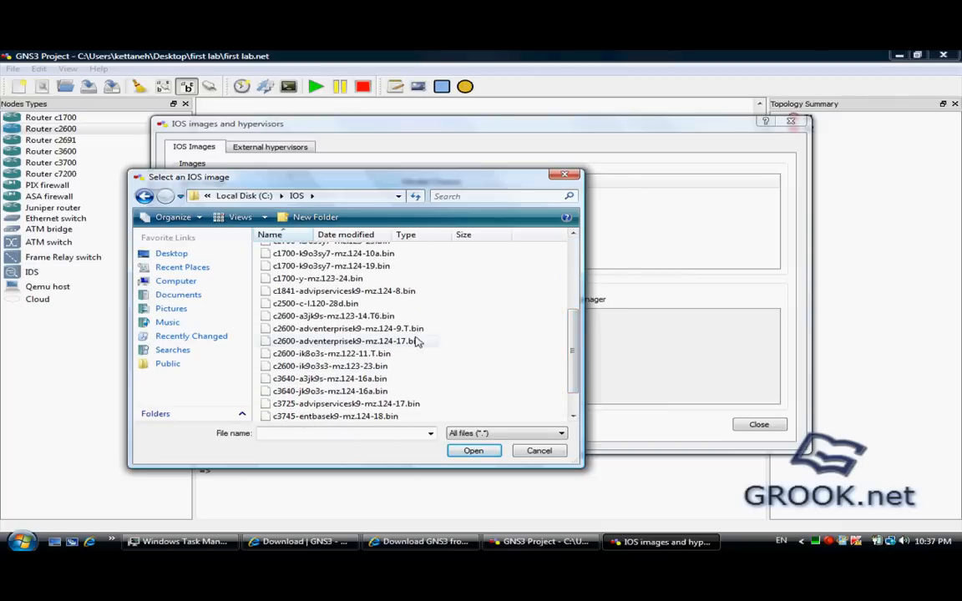
mouse_move(405, 334)
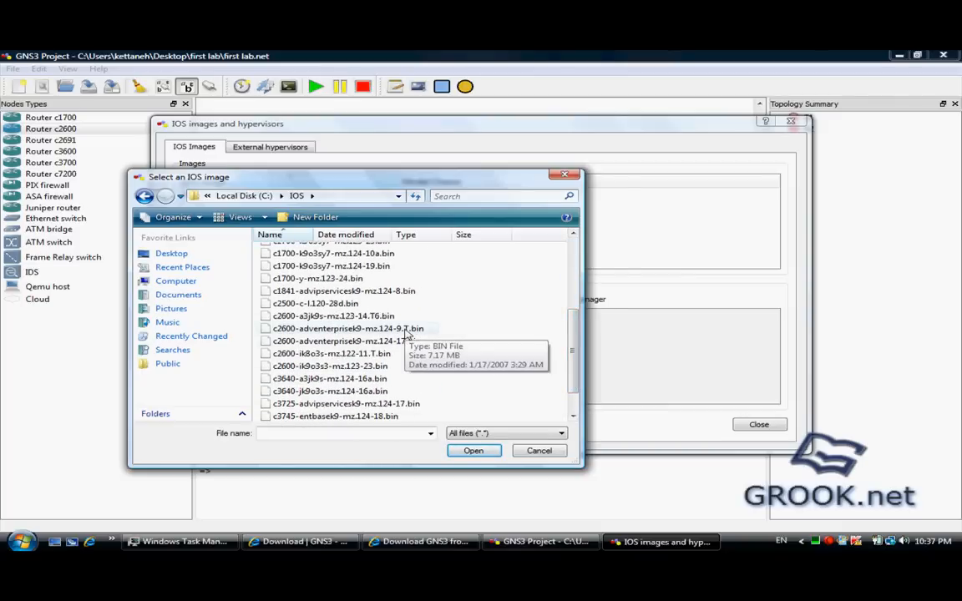
click(473, 450)
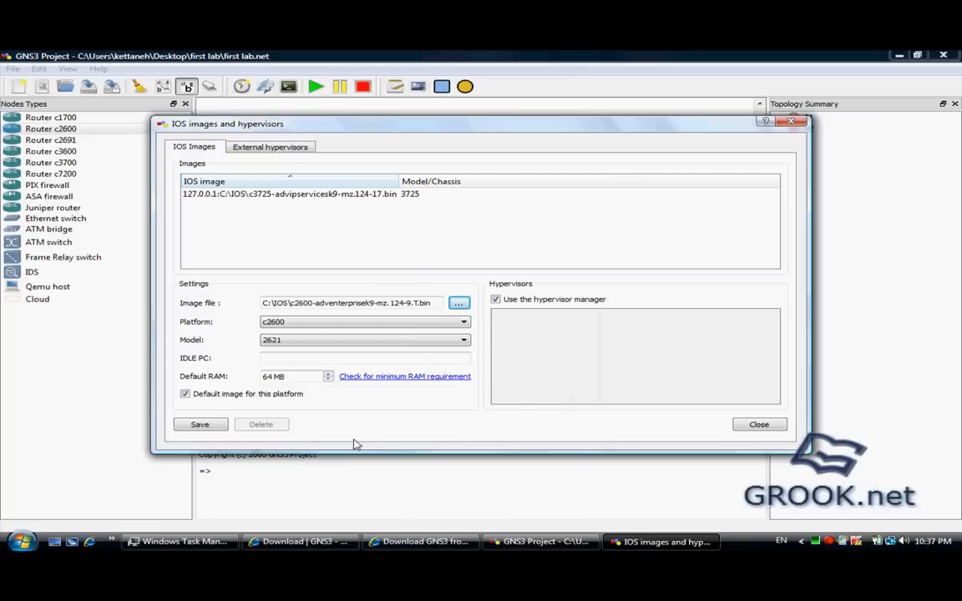
click(199, 425)
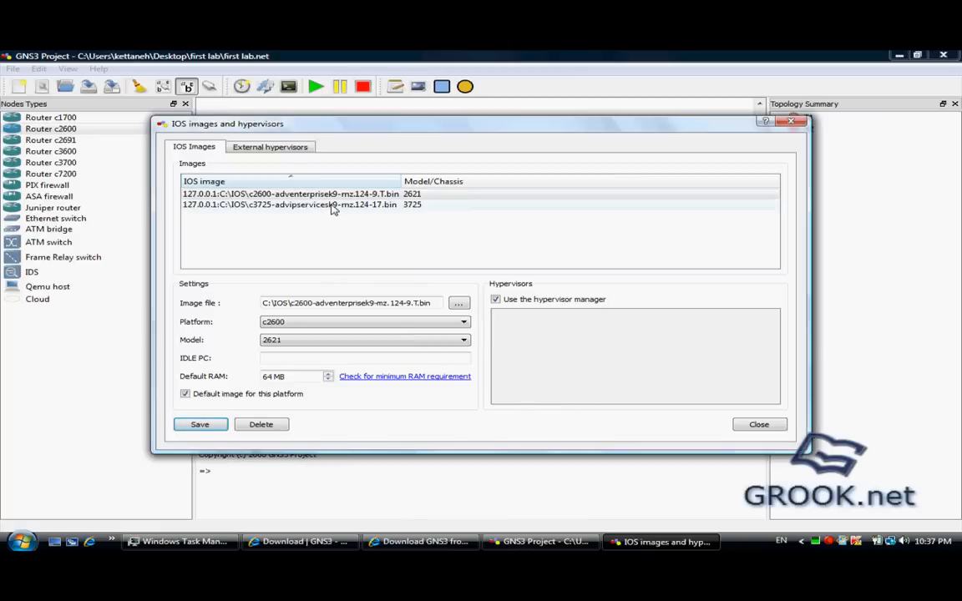
click(290, 192)
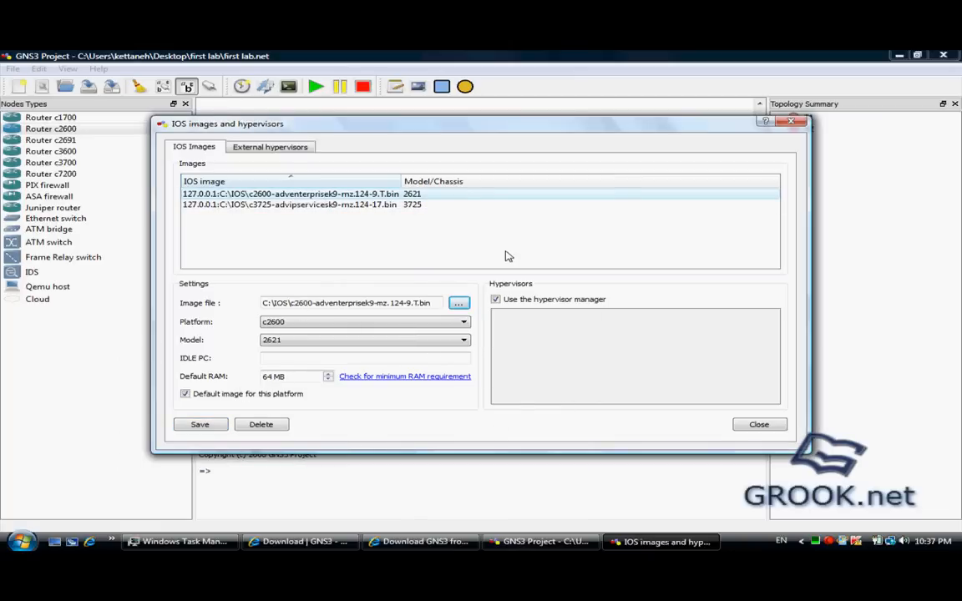
mouse_move(440, 241)
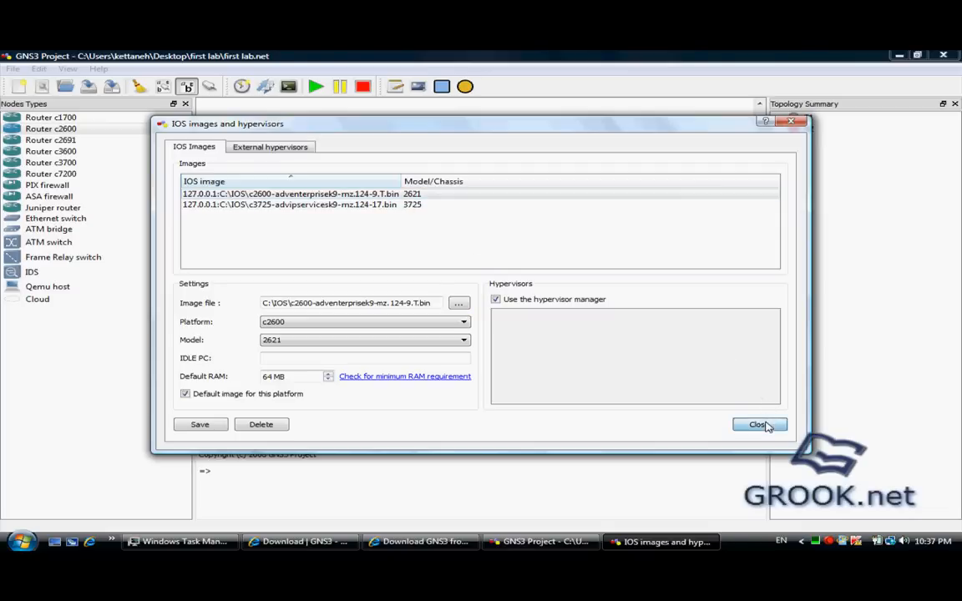
Step: Rename router R1 to HeadOffice
click(757, 424)
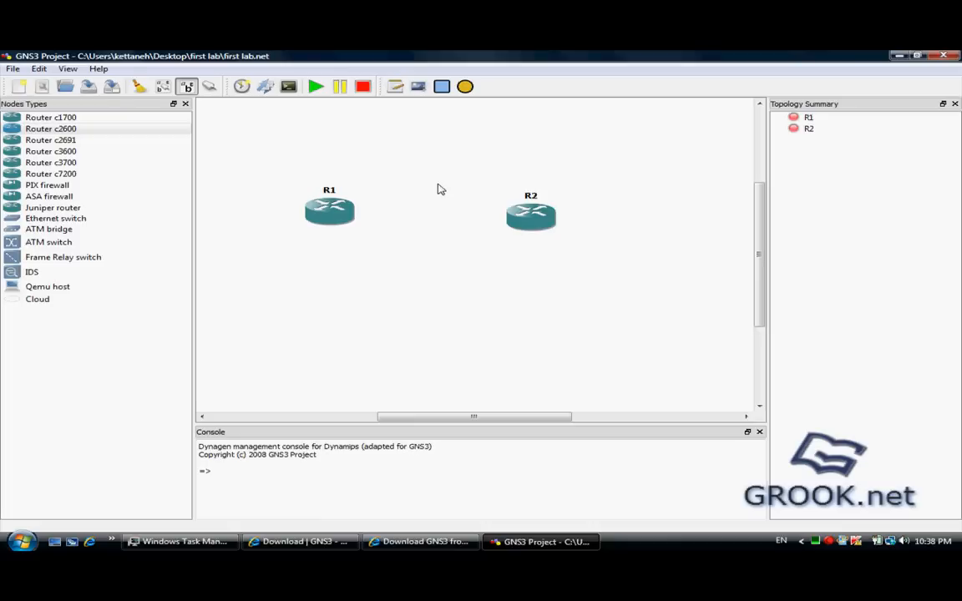
right_click(329, 213)
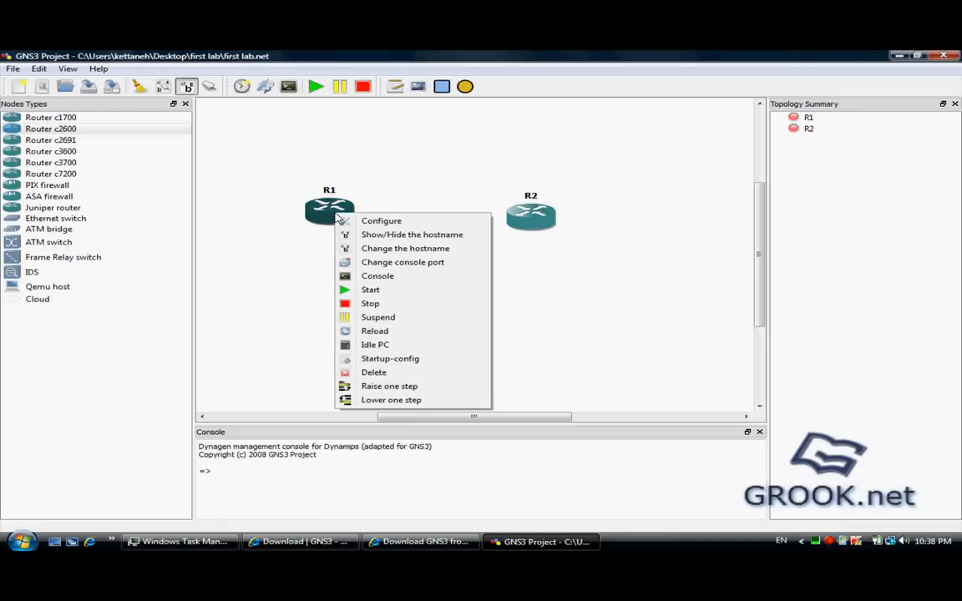
mouse_move(428, 249)
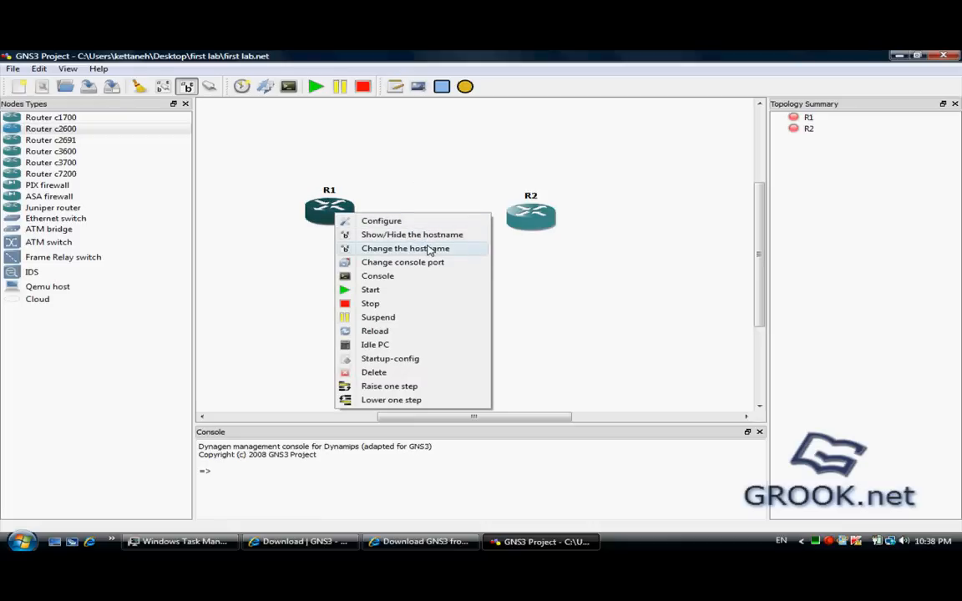
click(405, 248)
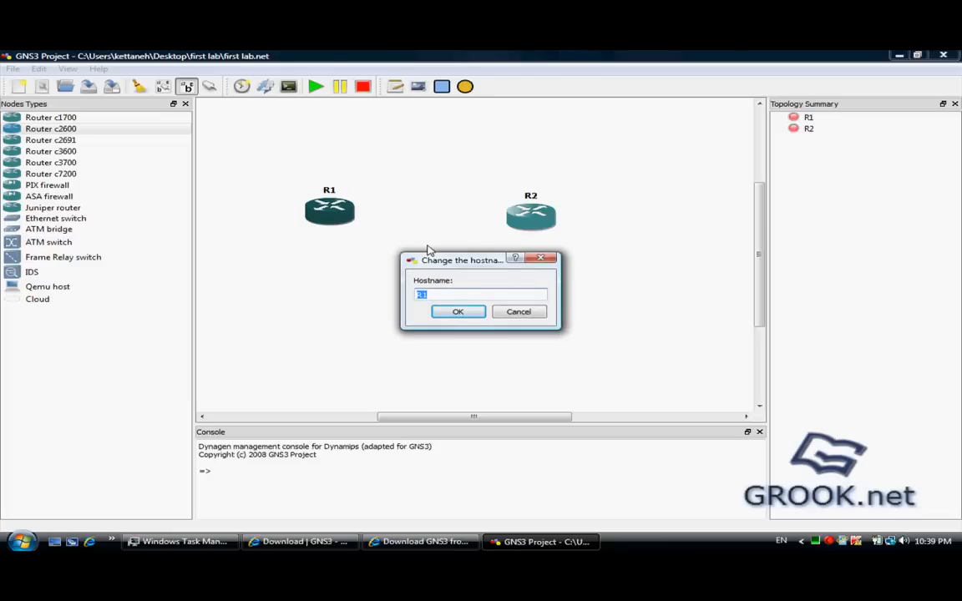
text(Head)
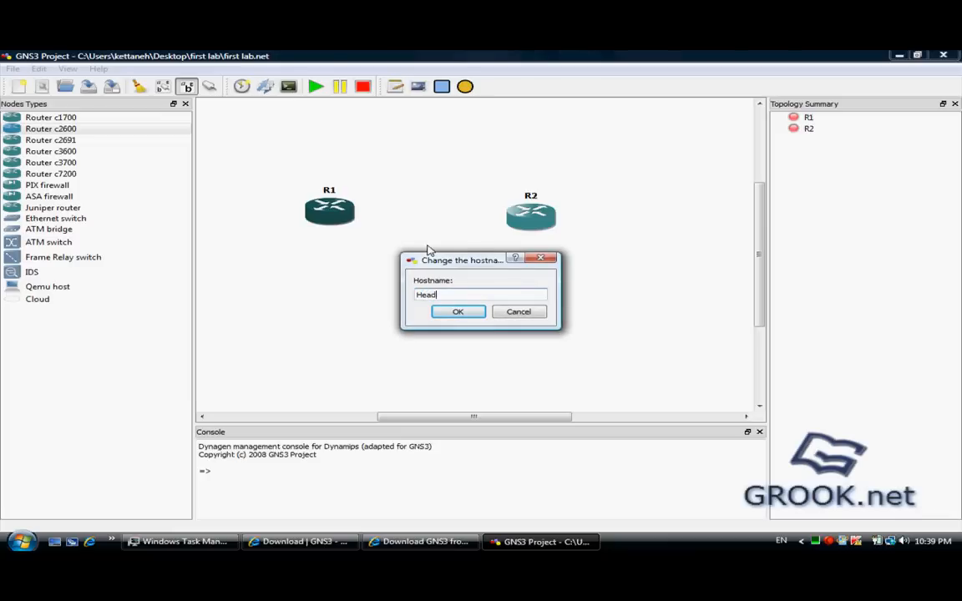
click(458, 311)
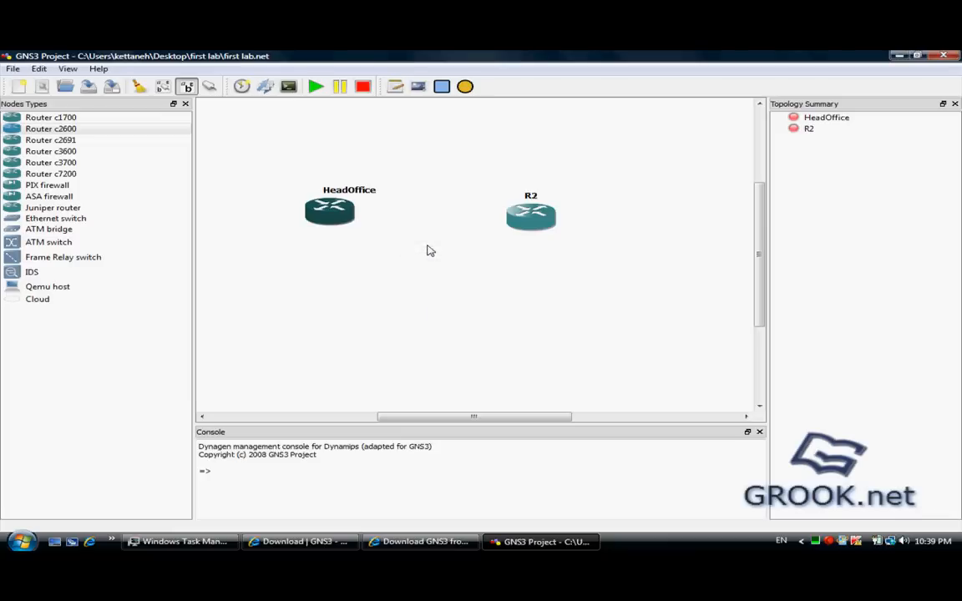
Step: Rename router R2 to Branch1
right_click(530, 216)
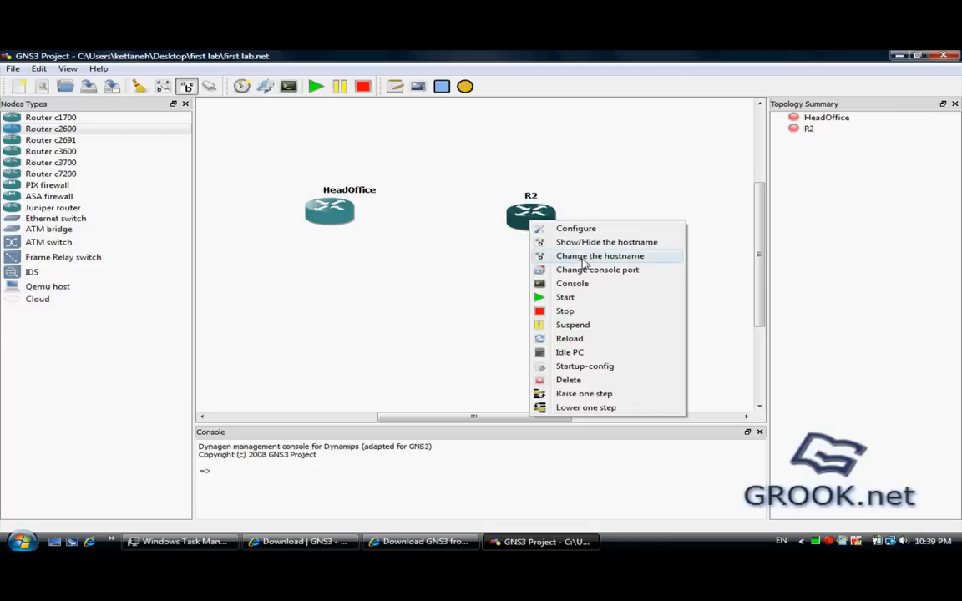
click(600, 255)
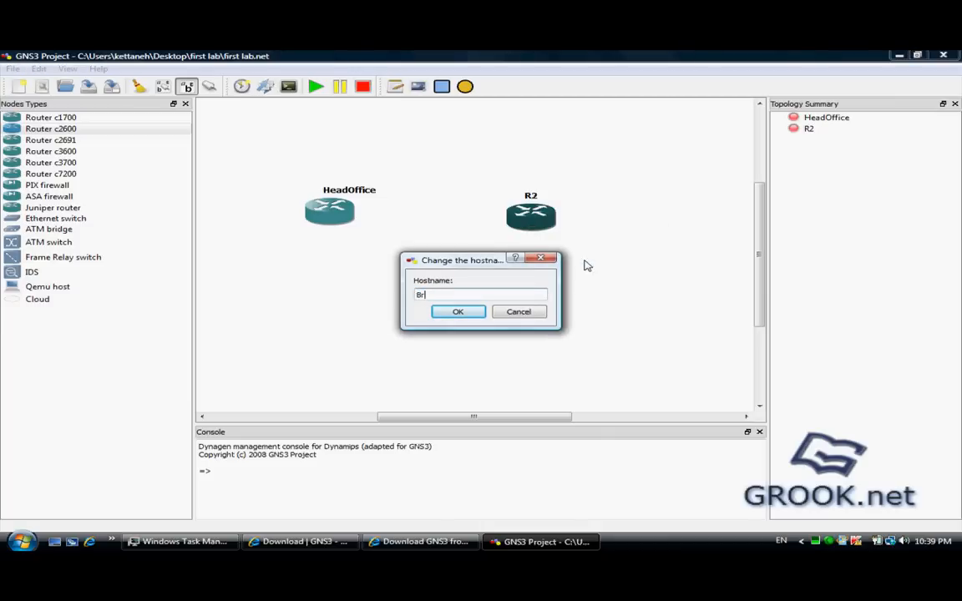
text(ranch2)
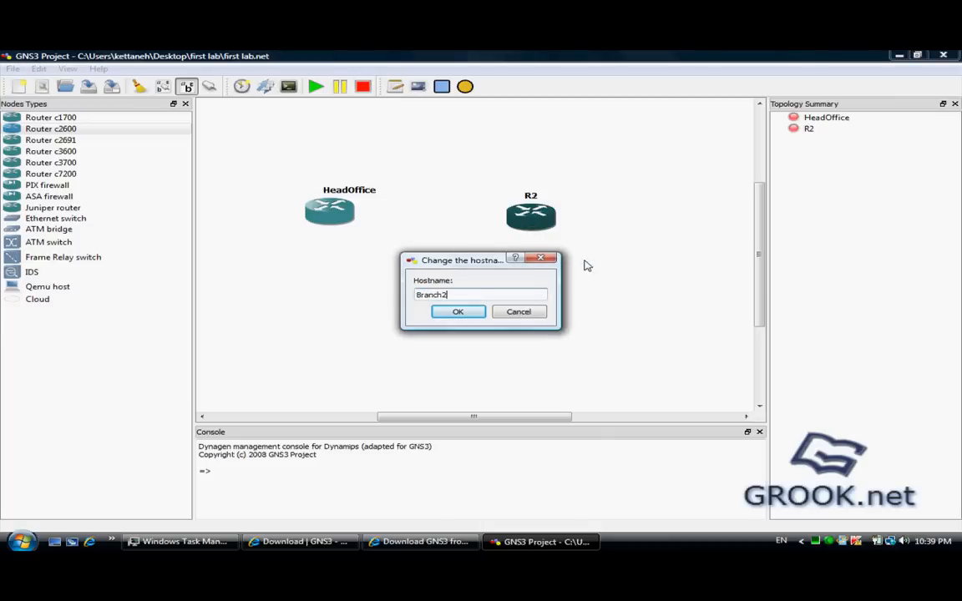
click(456, 312)
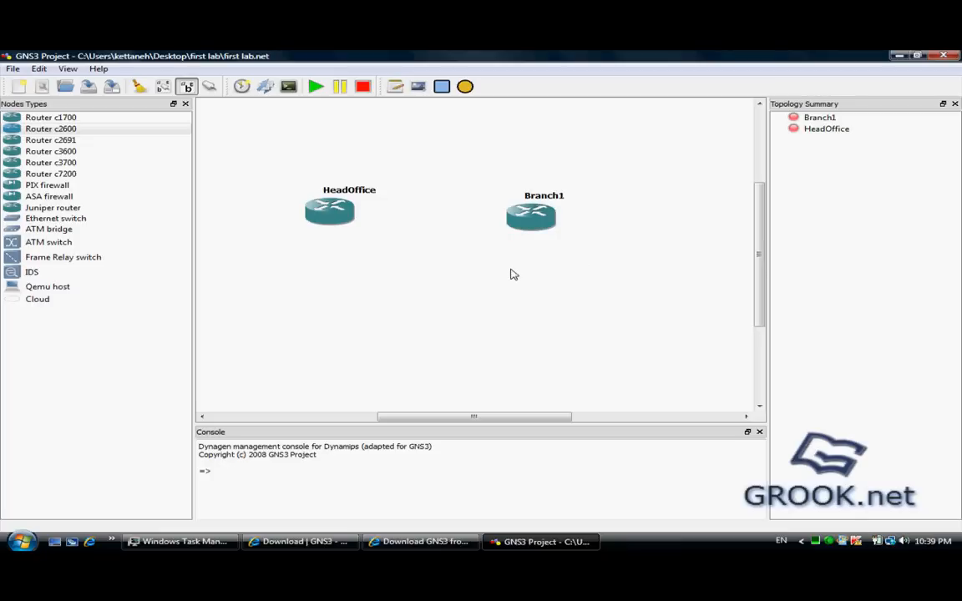
mouse_move(363, 210)
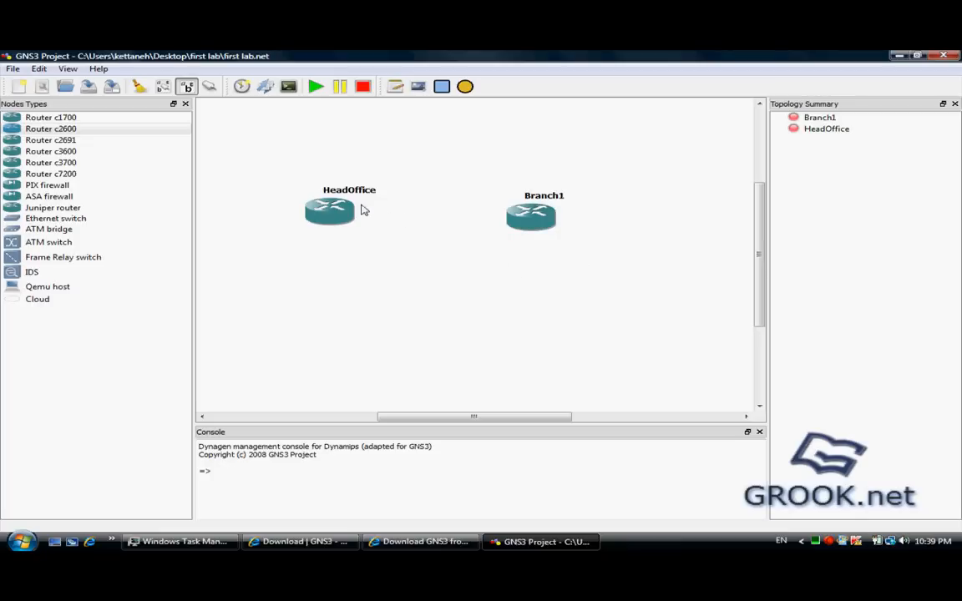
mouse_move(330, 208)
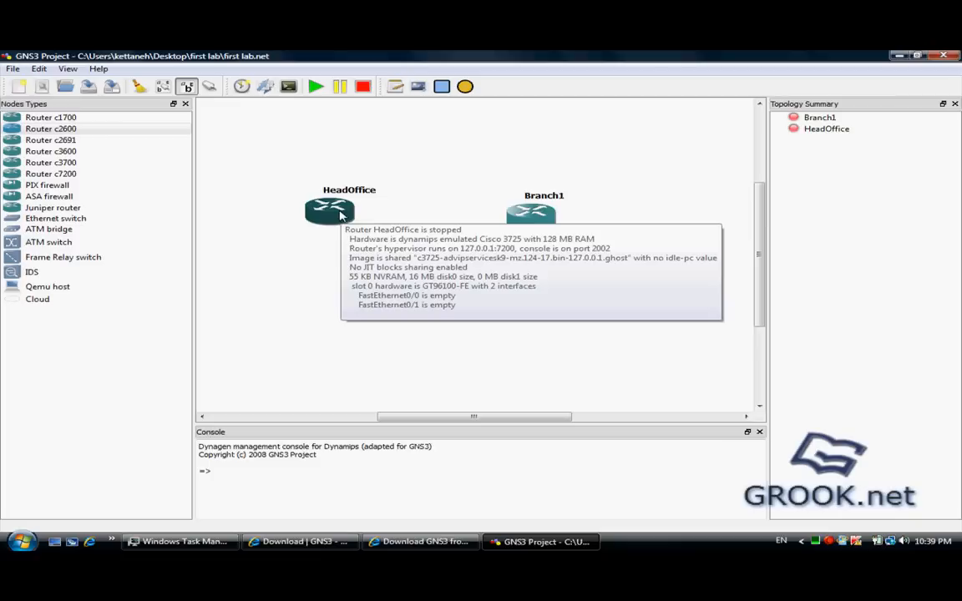
mouse_move(530, 221)
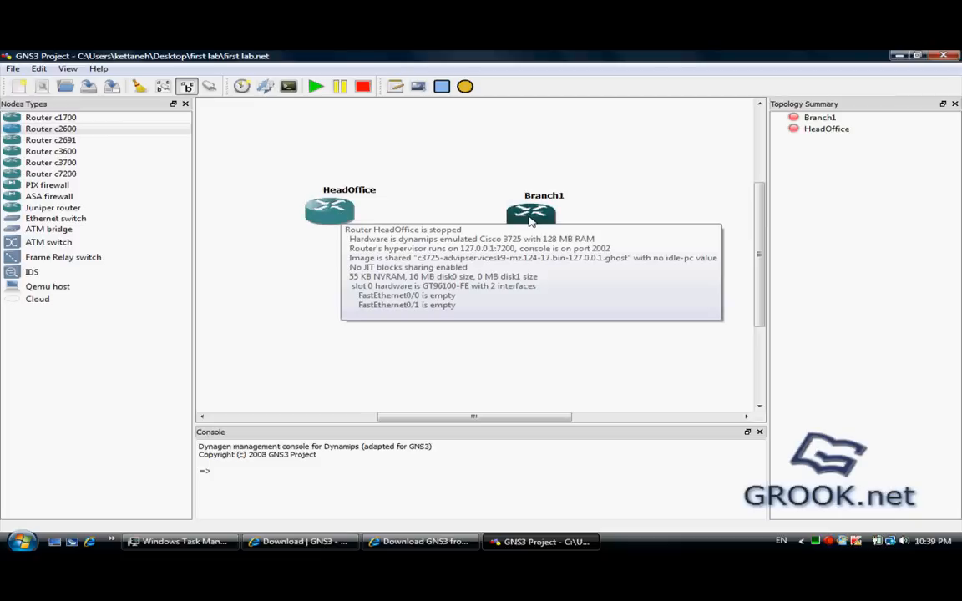
mouse_move(531, 216)
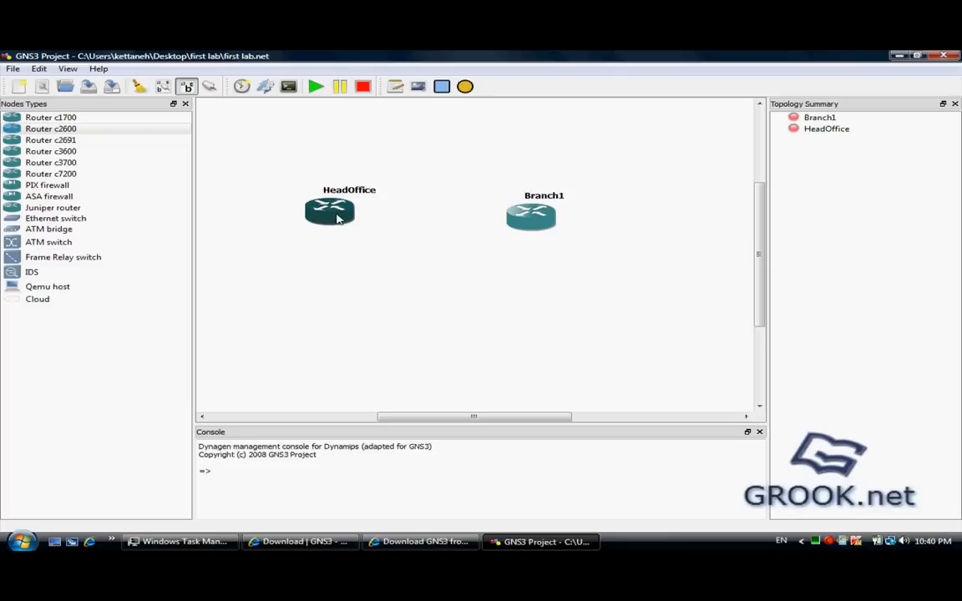
right_click(329, 211)
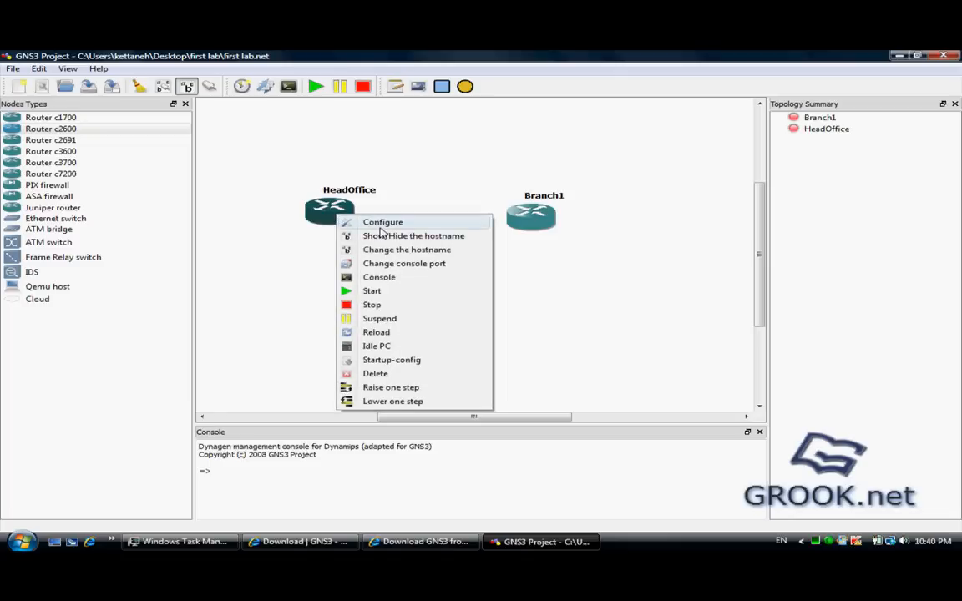
click(383, 221)
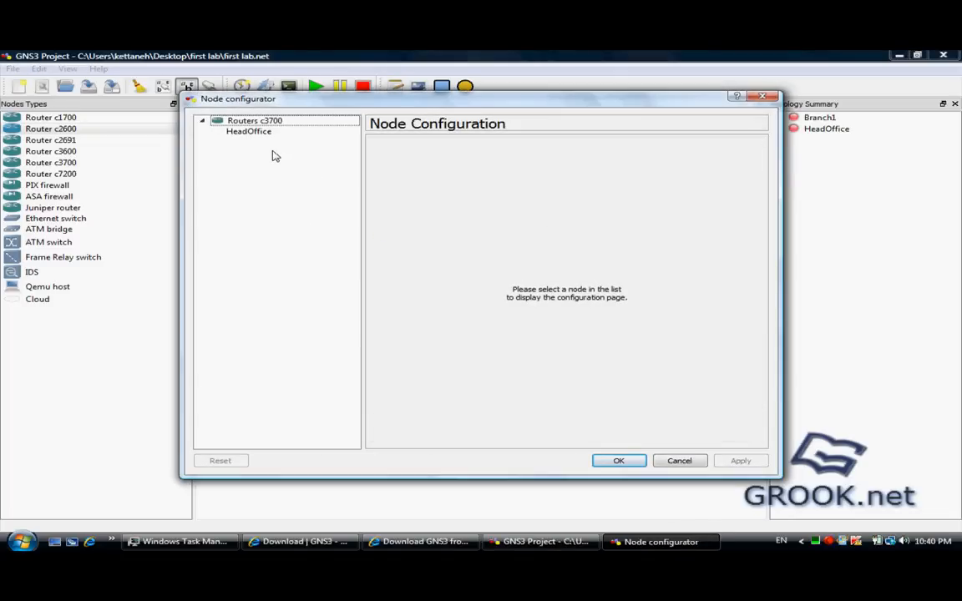
click(248, 131)
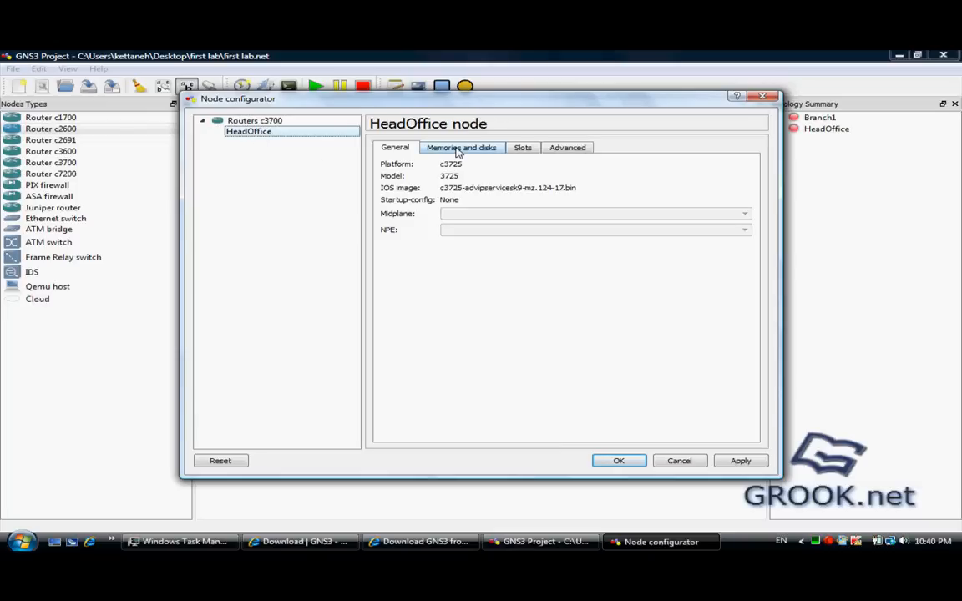
click(461, 147)
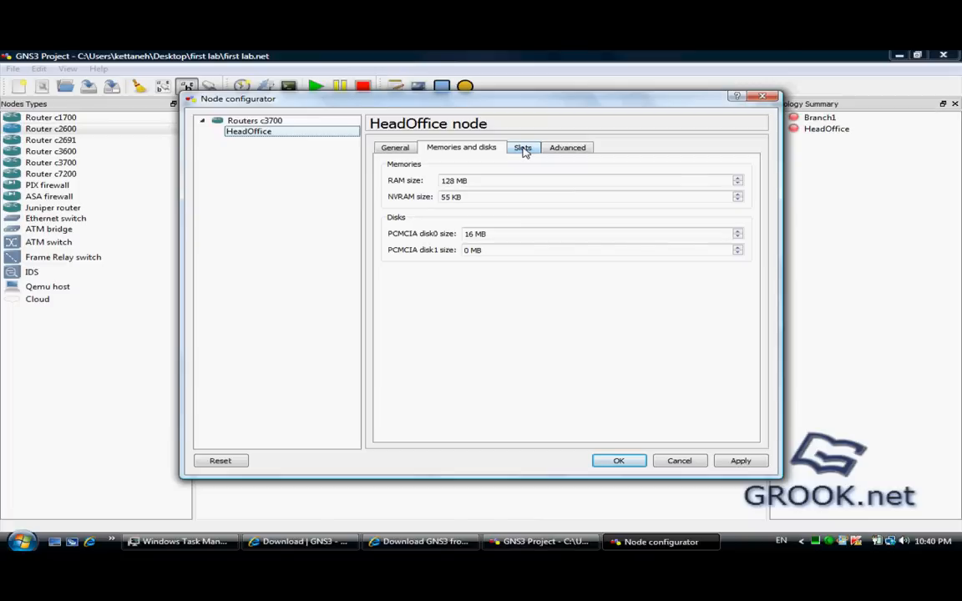
click(522, 147)
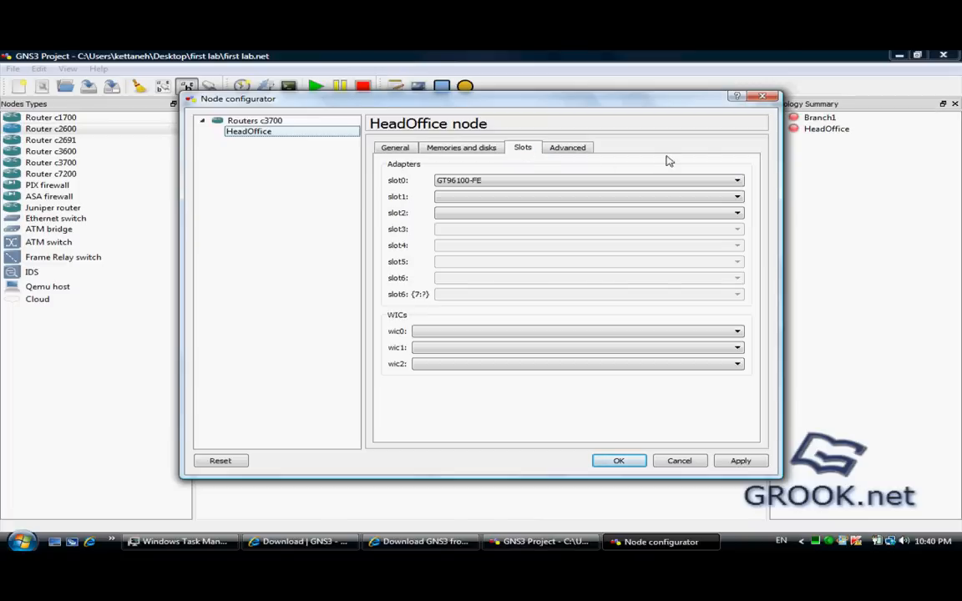
mouse_move(756, 175)
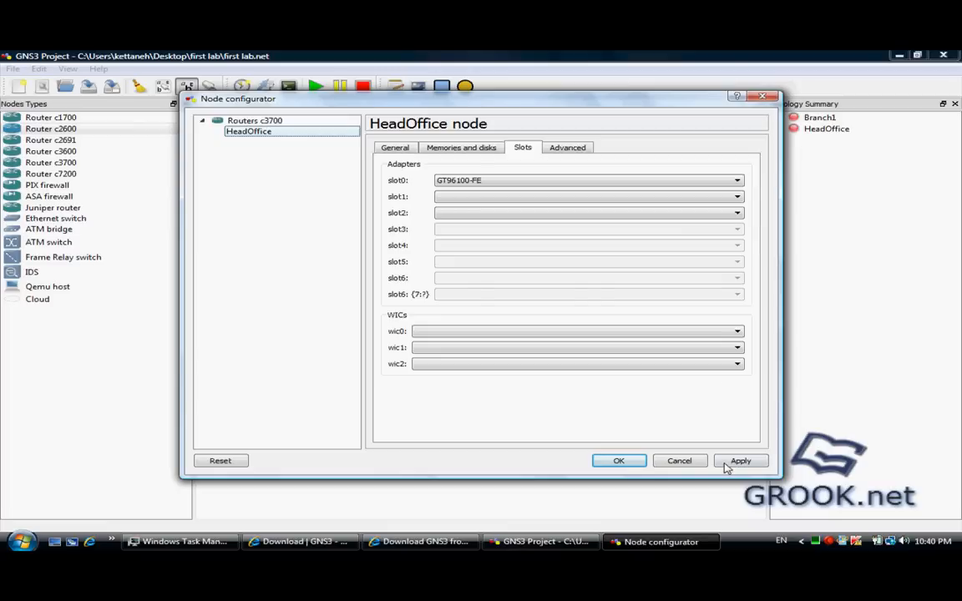
mouse_move(721, 182)
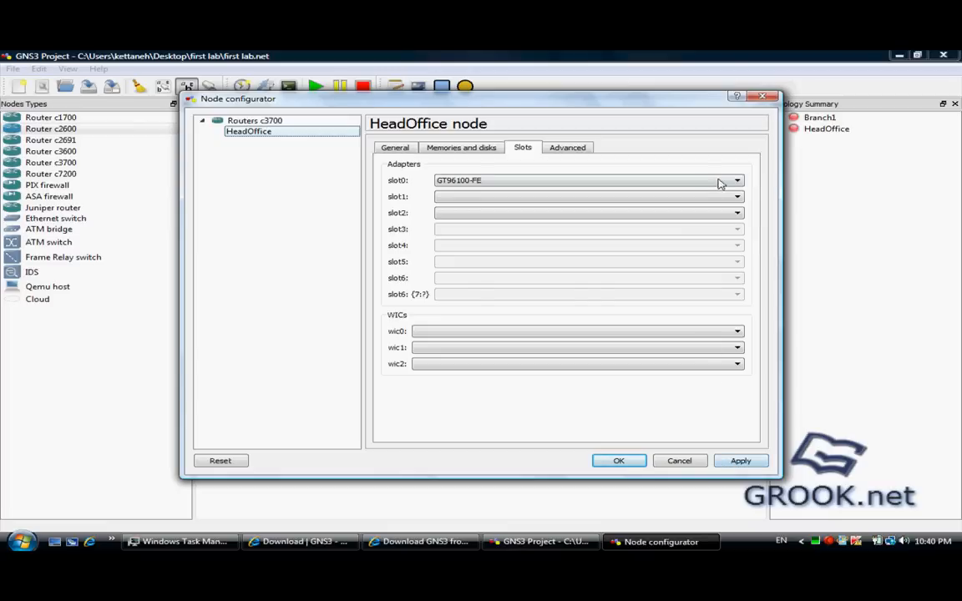
click(735, 196)
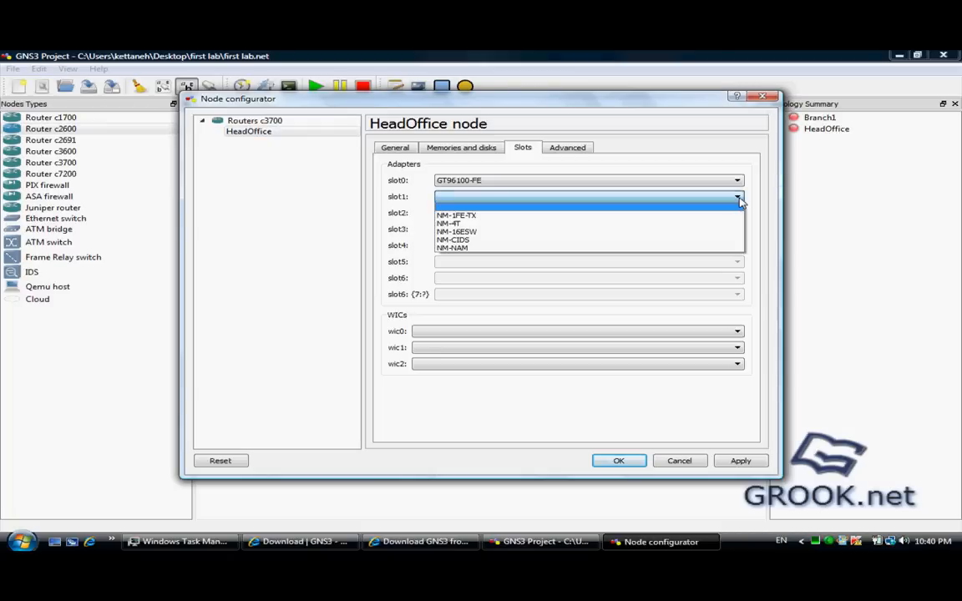
mouse_move(676, 223)
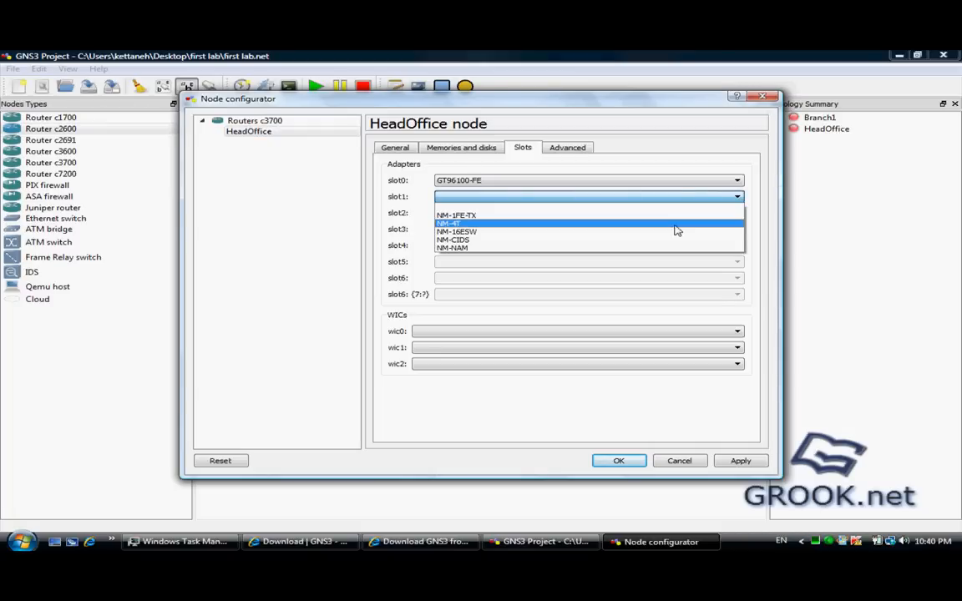
mouse_move(674, 231)
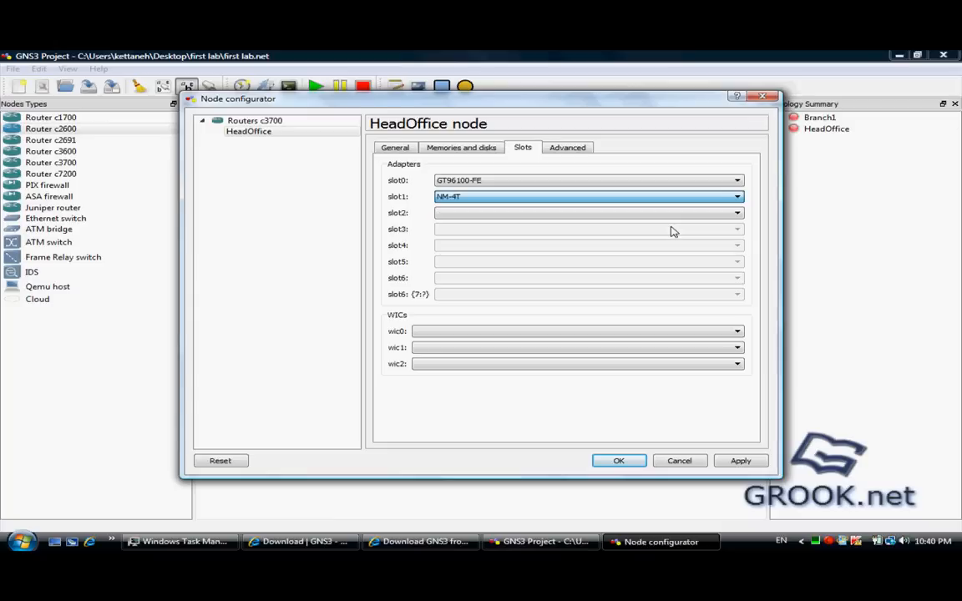
click(572, 348)
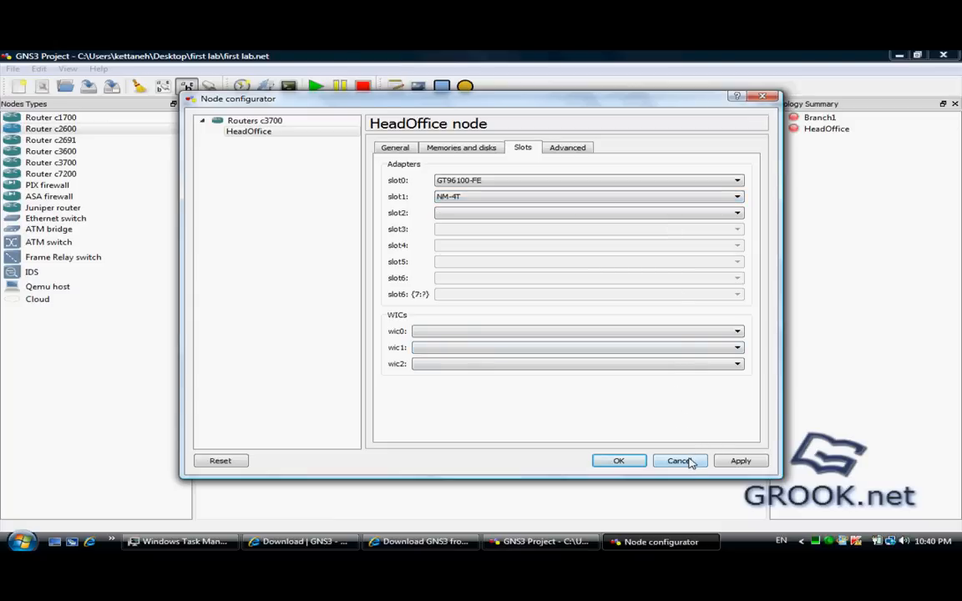
click(678, 461)
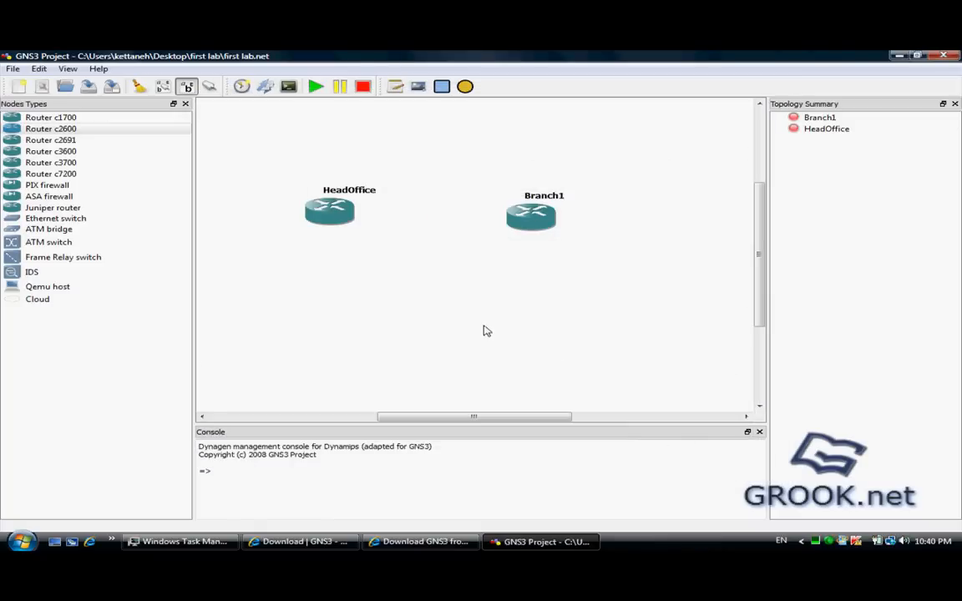
Step: Drag Branch1 slightly further right of HeadOffice
drag(530, 215, 549, 215)
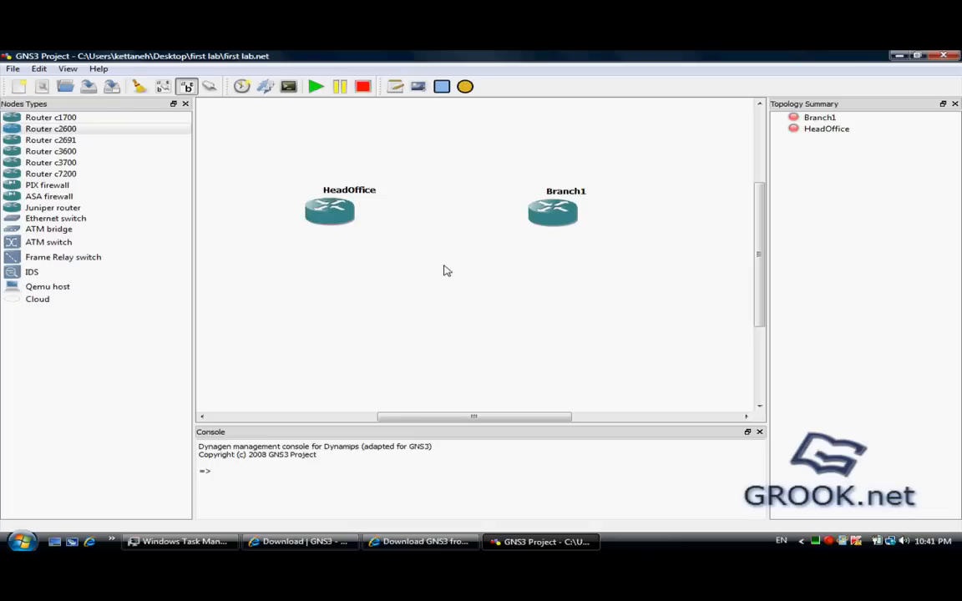
mouse_move(453, 219)
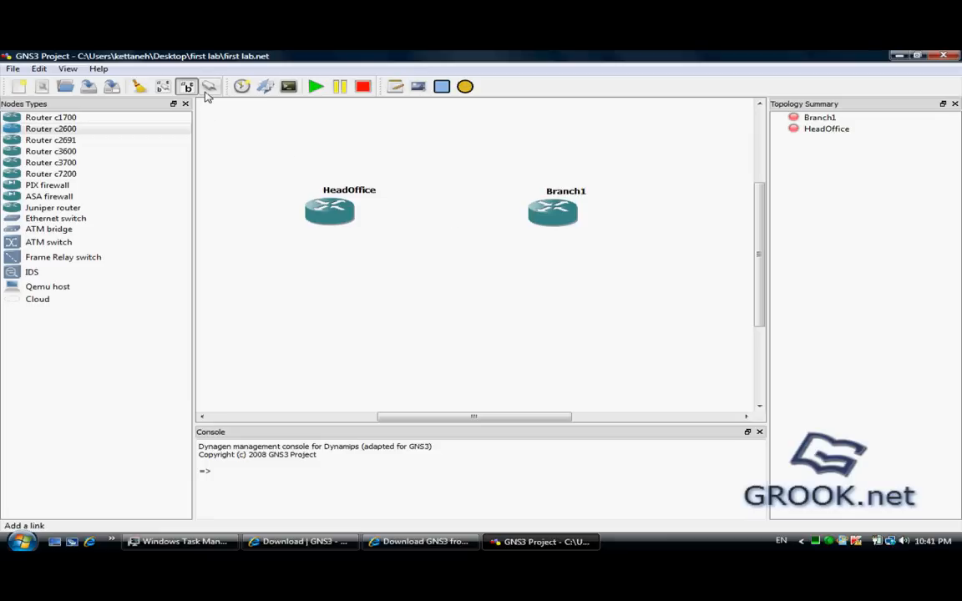
mouse_move(209, 86)
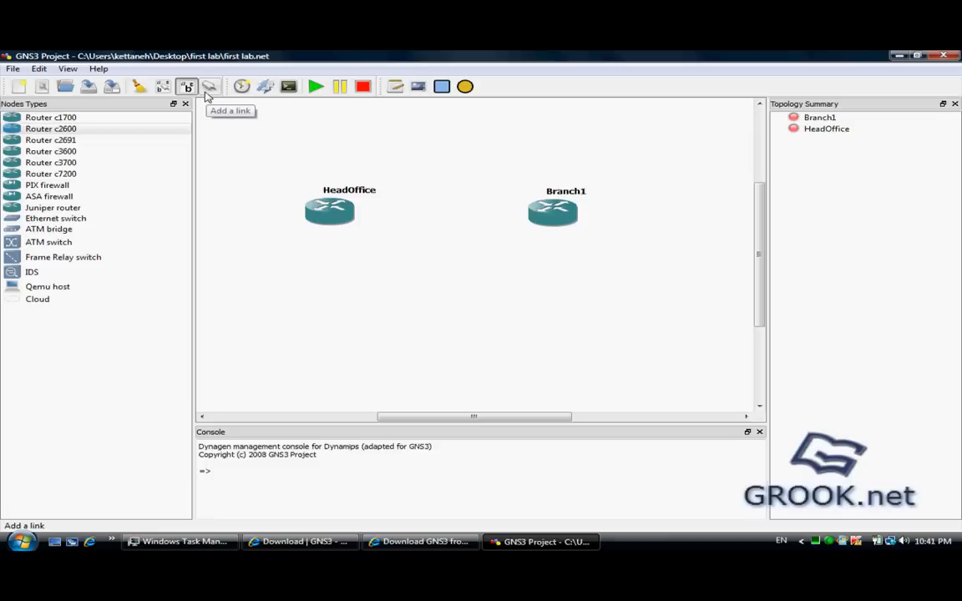